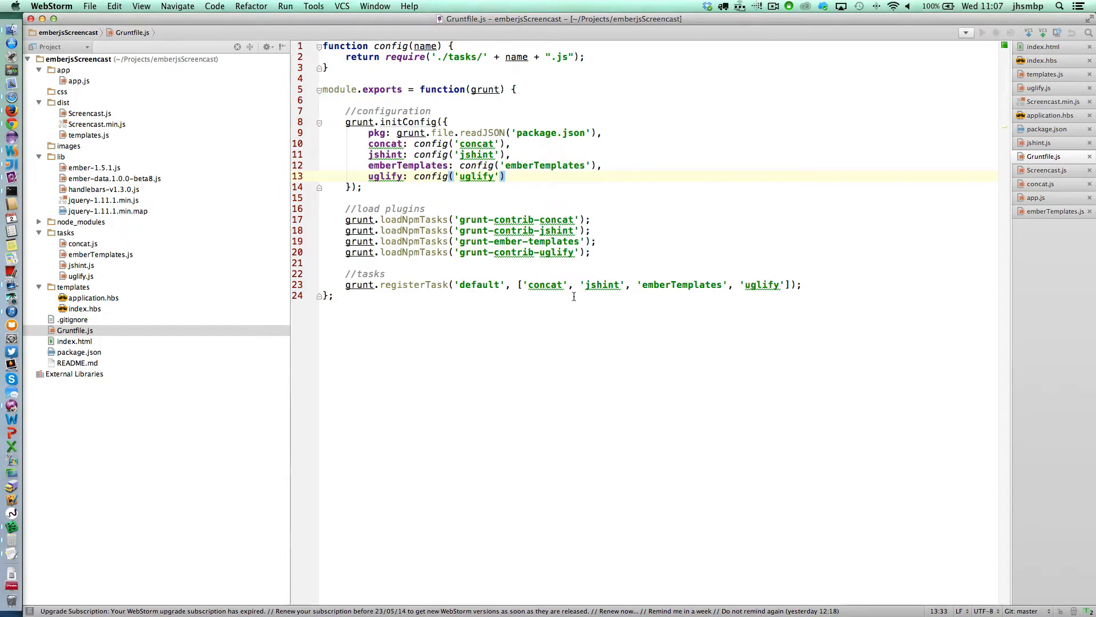
Step: Add an empty watch: { } block after the uglify entry in grunt.initConfig
{"action": "type", "text": ","}
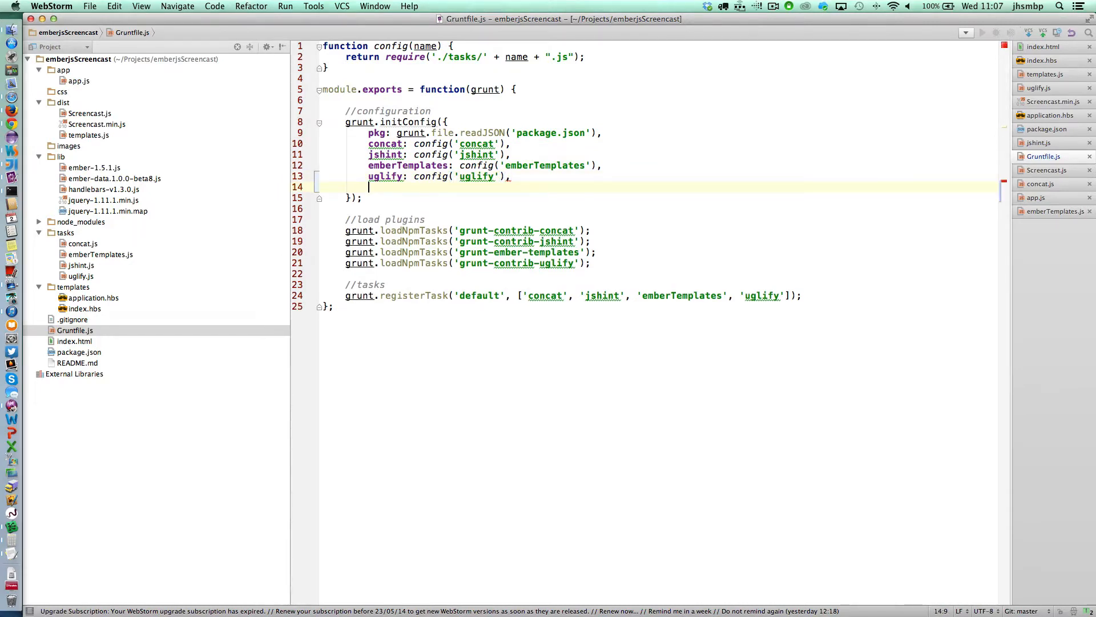
{"action": "type", "text": "watch:"}
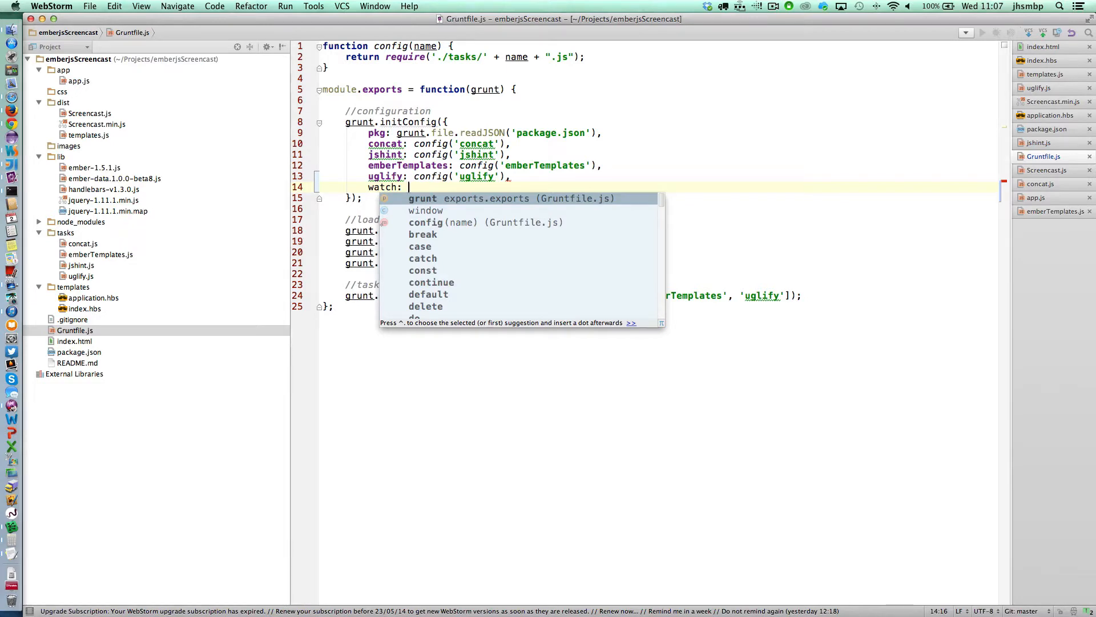
{"action": "type", "text": "{"}
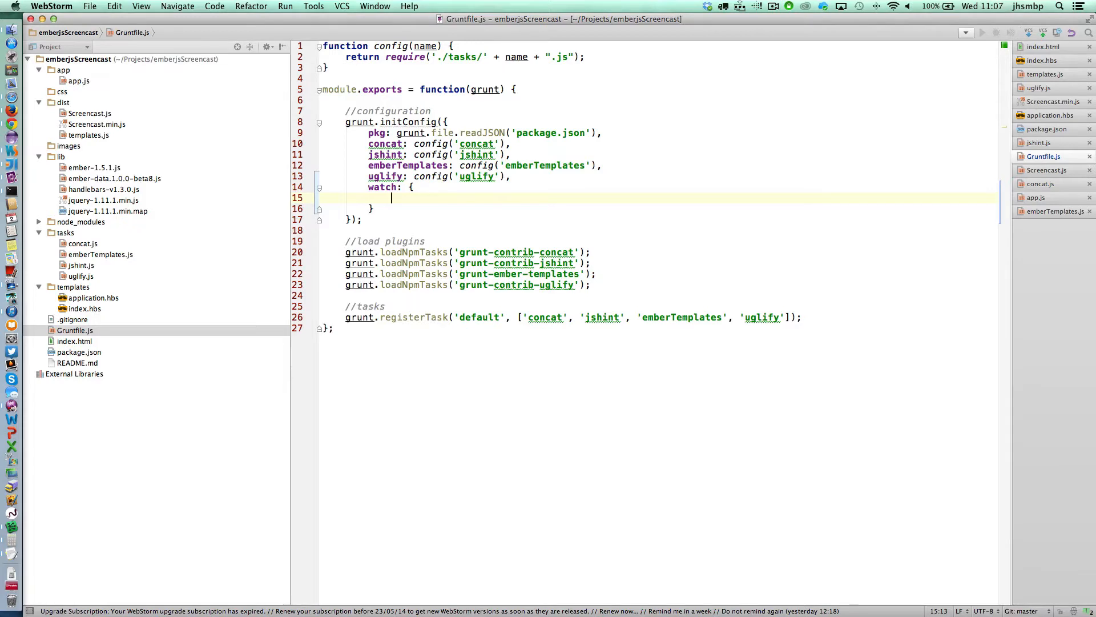
Step: Give watch a files list of 'templates/**/*.hbs' and 'app/**/*.js'
{"action": "type", "text": "fi"}
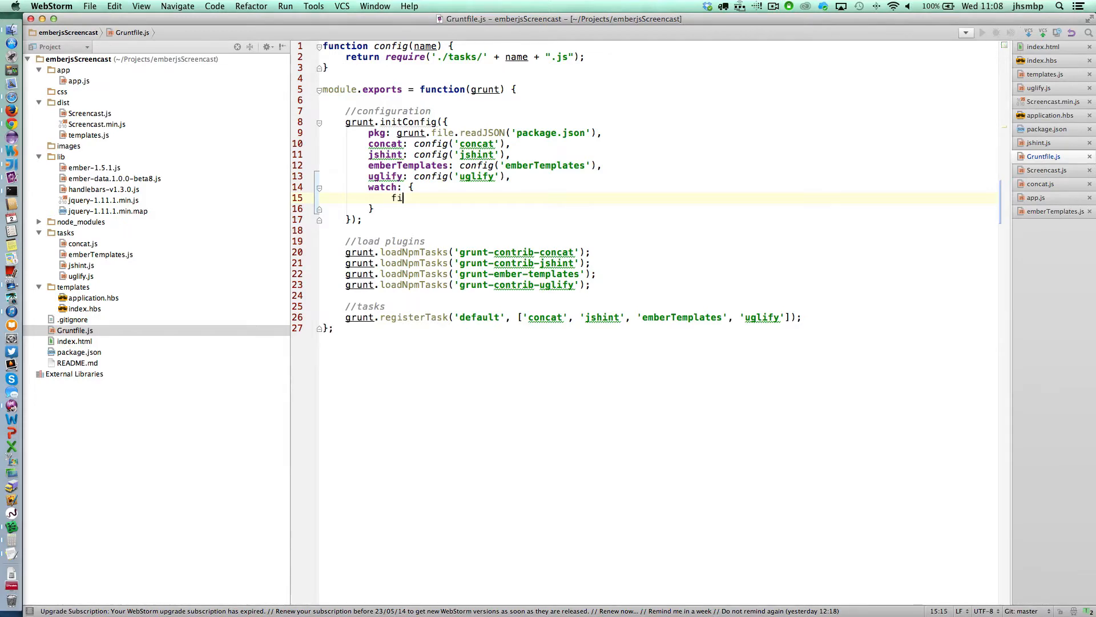
{"action": "type", "text": "les:"}
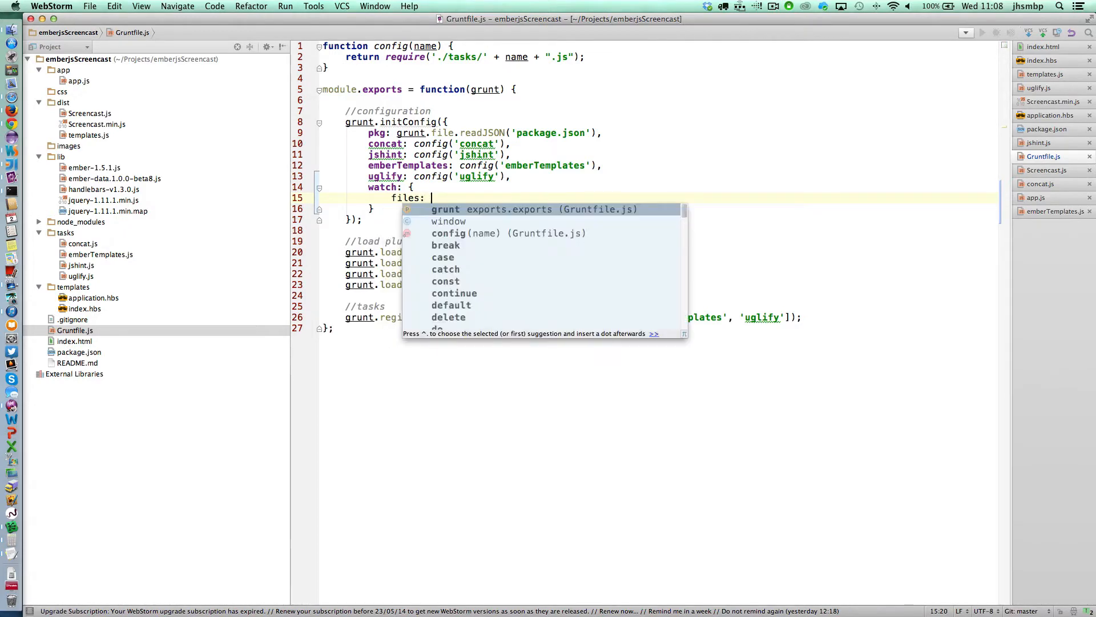
{"action": "type", "text": "[]"}
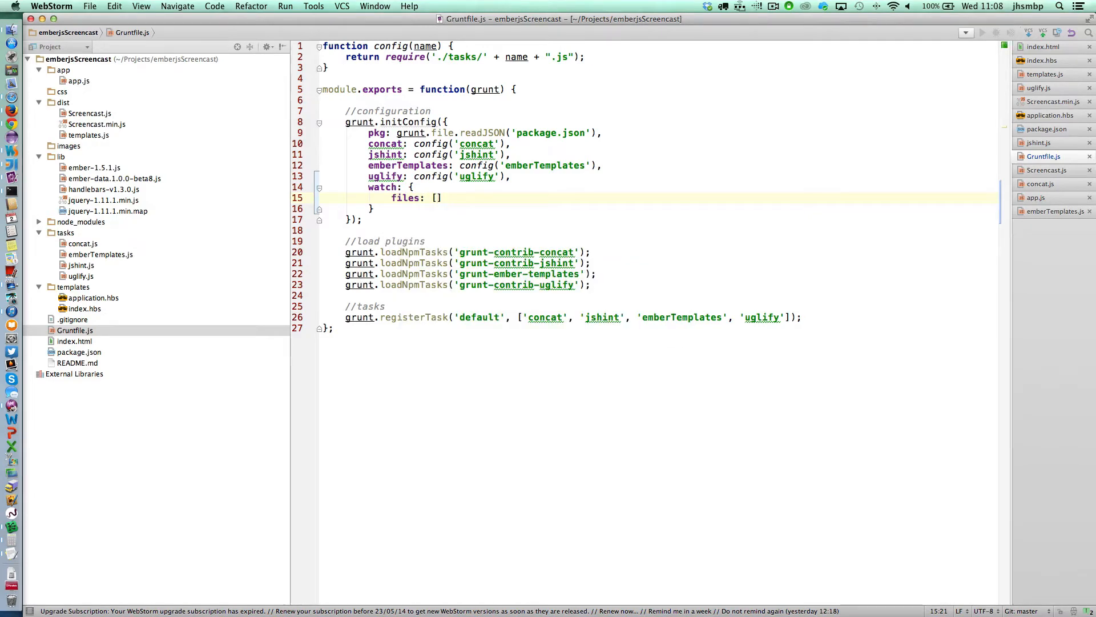
{"action": "left_click", "coordinate": [436, 199]}
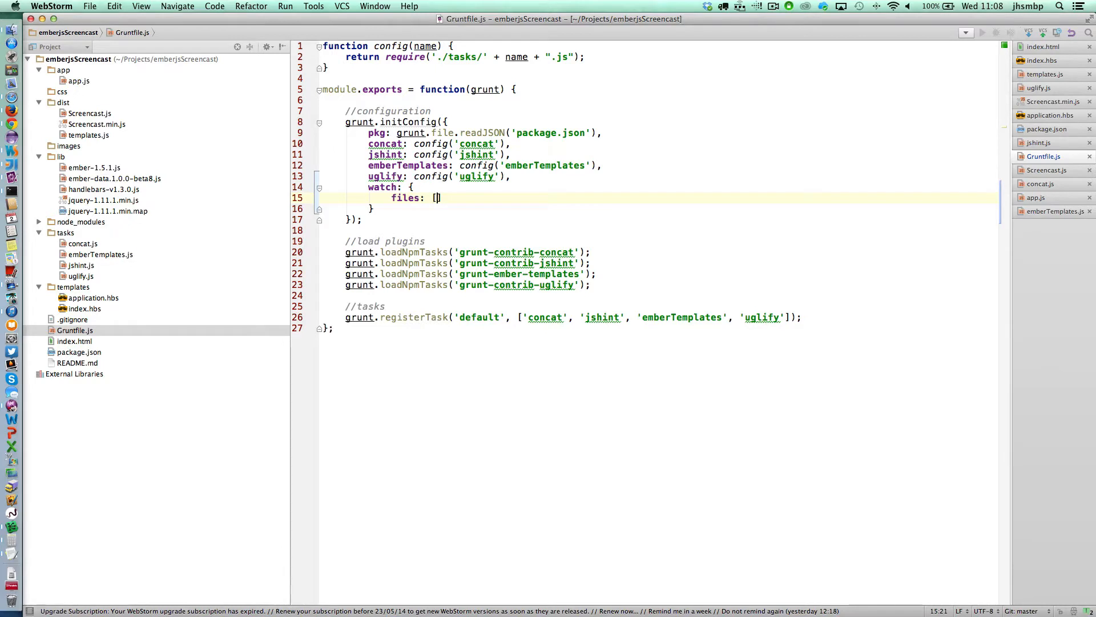
{"action": "type", "text": "''"}
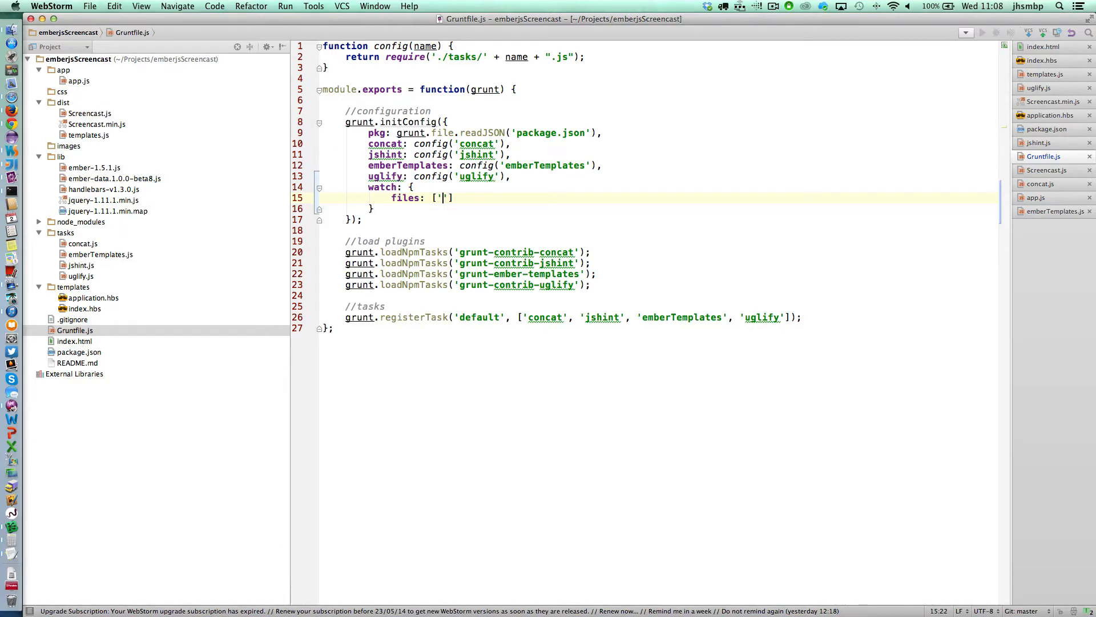
{"action": "type", "text": "templates"}
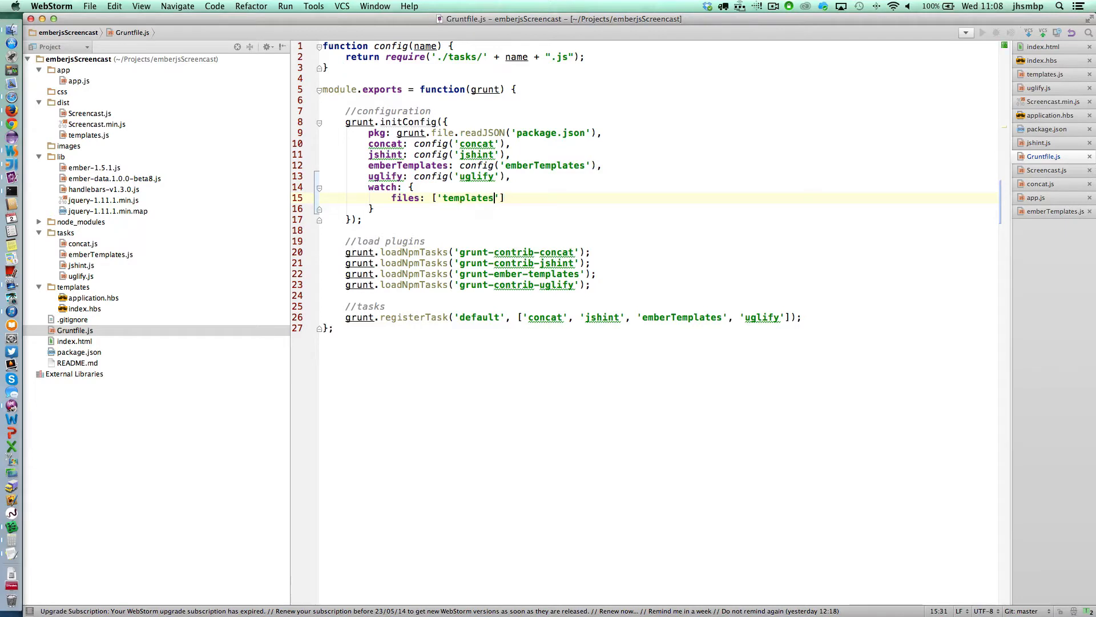
{"action": "type", "text": "/**"}
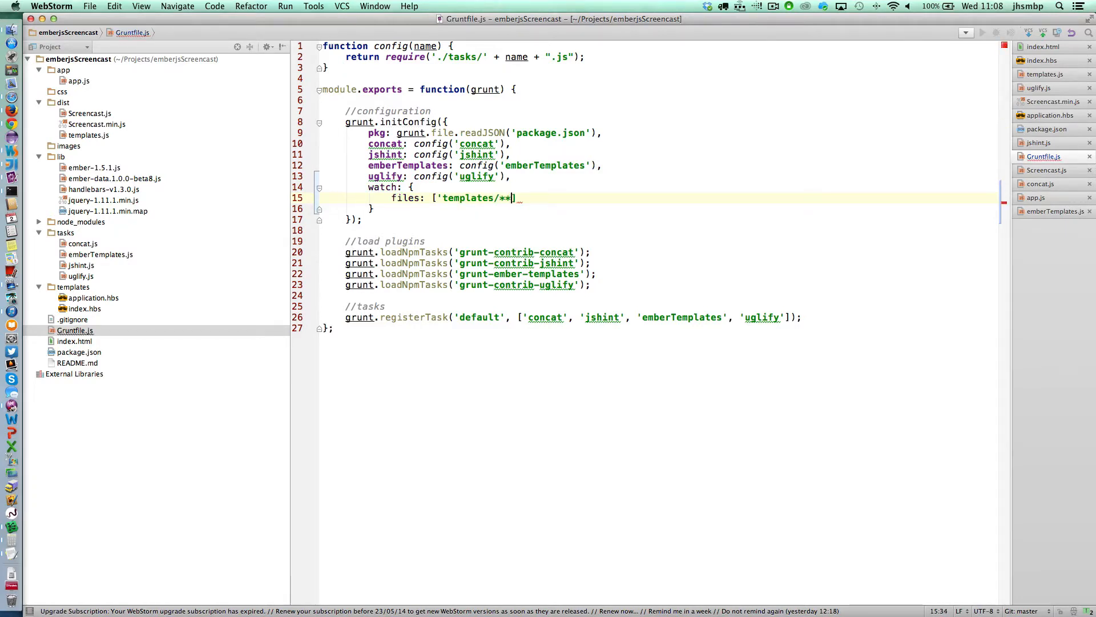
{"action": "type", "text": "/."}
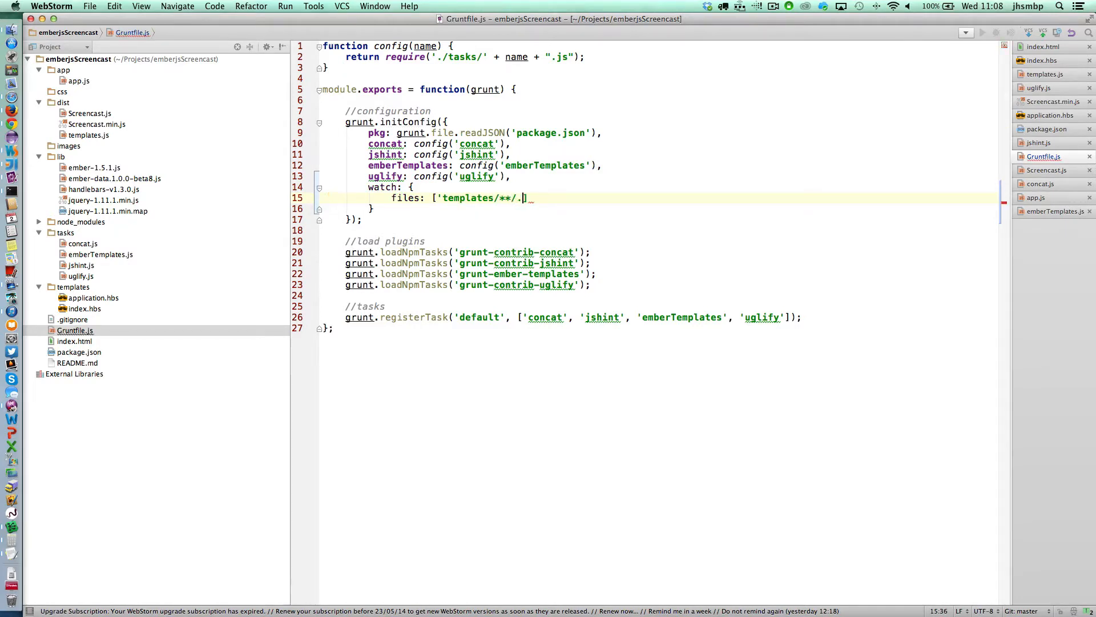
{"action": "type", "text": "*.hbs"}
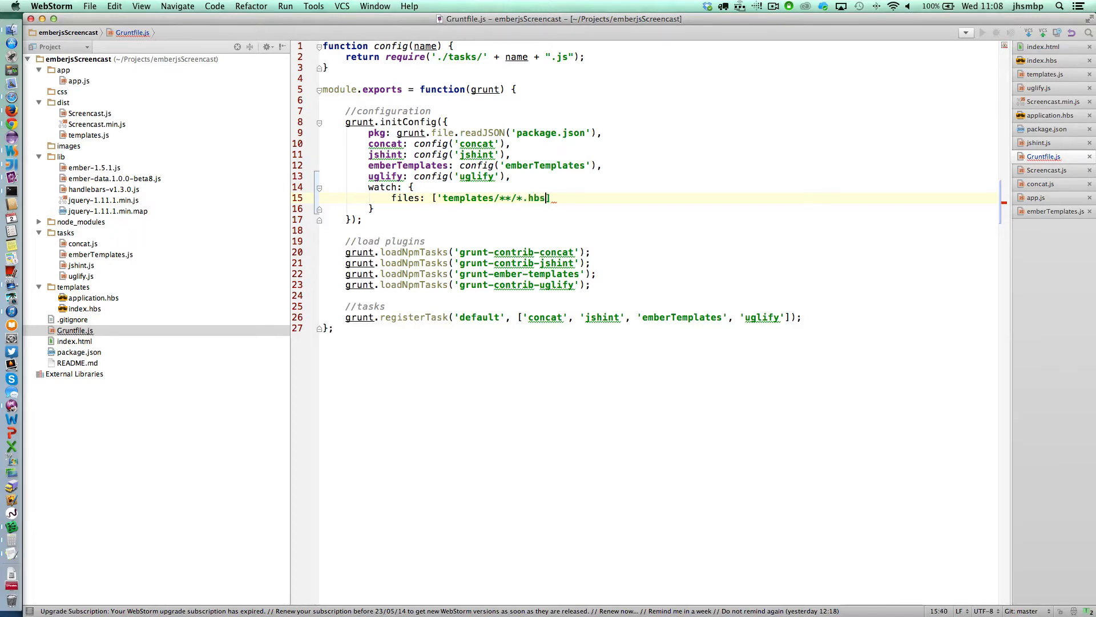
{"action": "type", "text": ","}
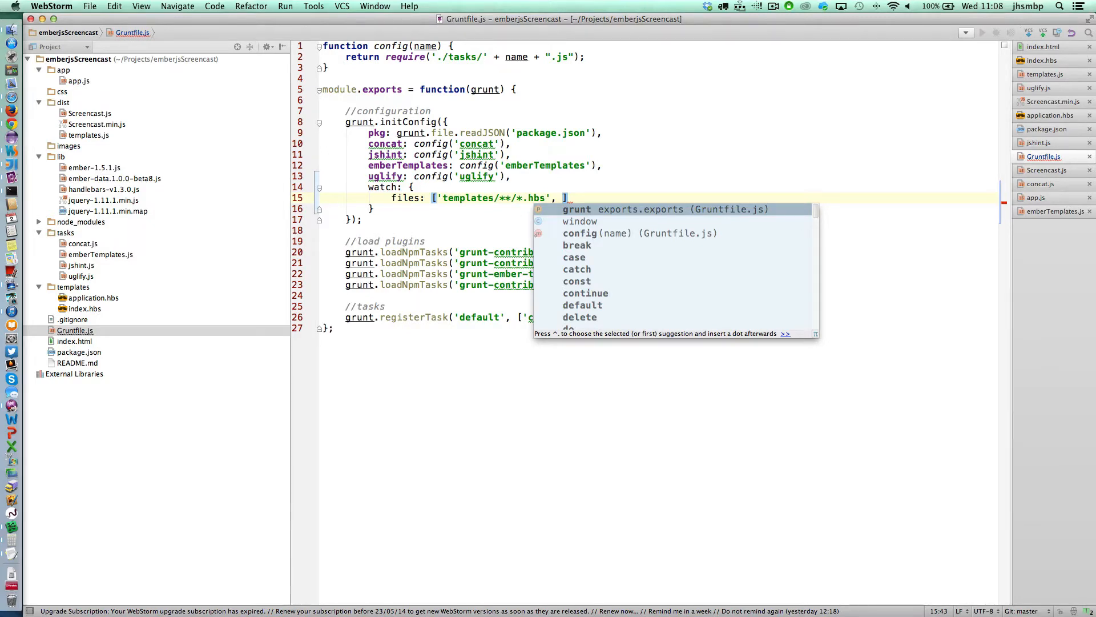
{"action": "type", "text": "'a"}
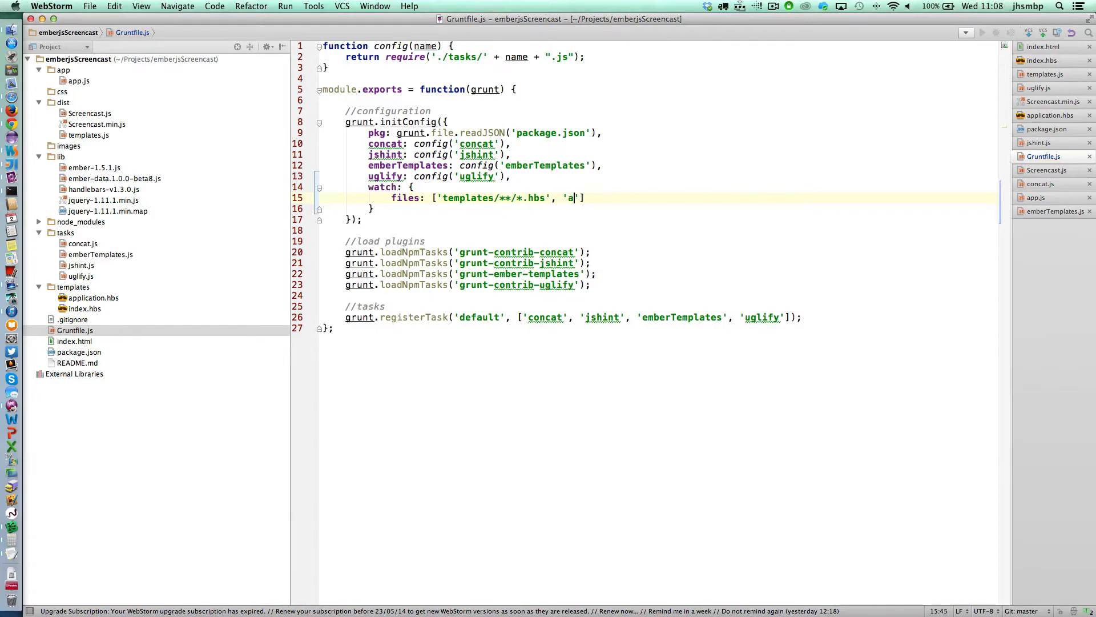
{"action": "type", "text": "pp/**"}
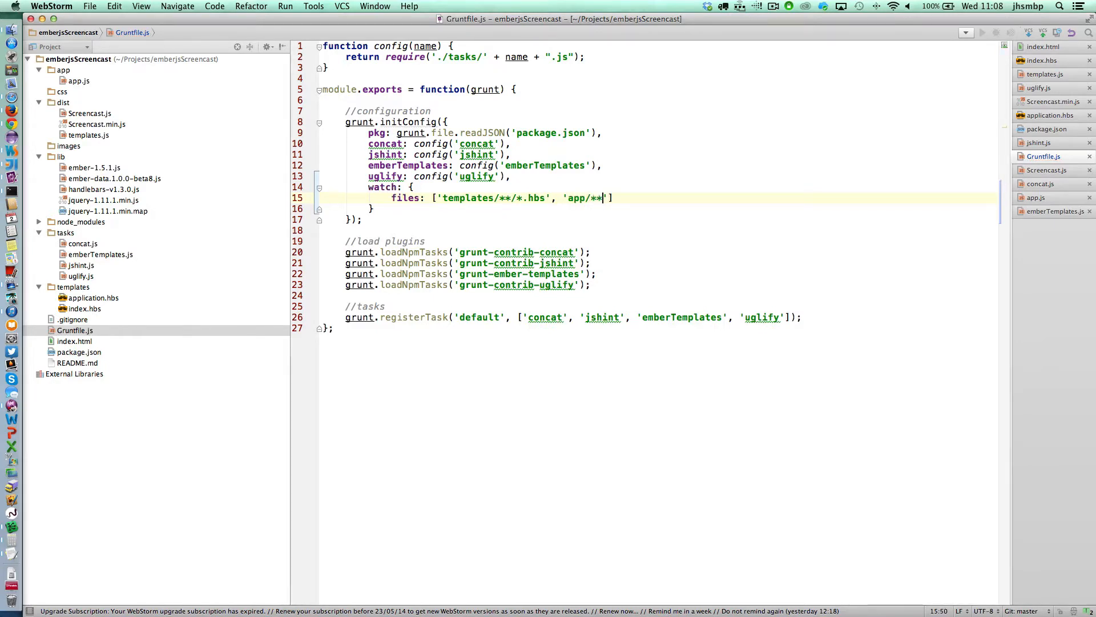
{"action": "type", "text": "/*.js"}
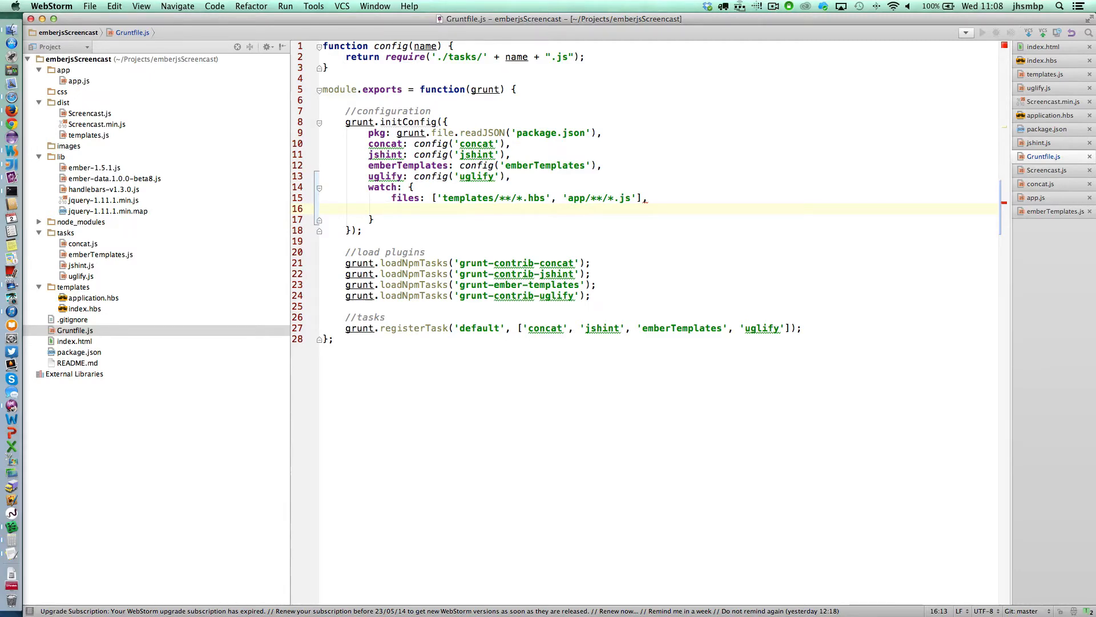
Step: Give watch a tasks list of 'jshint', 'emberTemplates' and 'concat'
{"action": "type", "text": "w"}
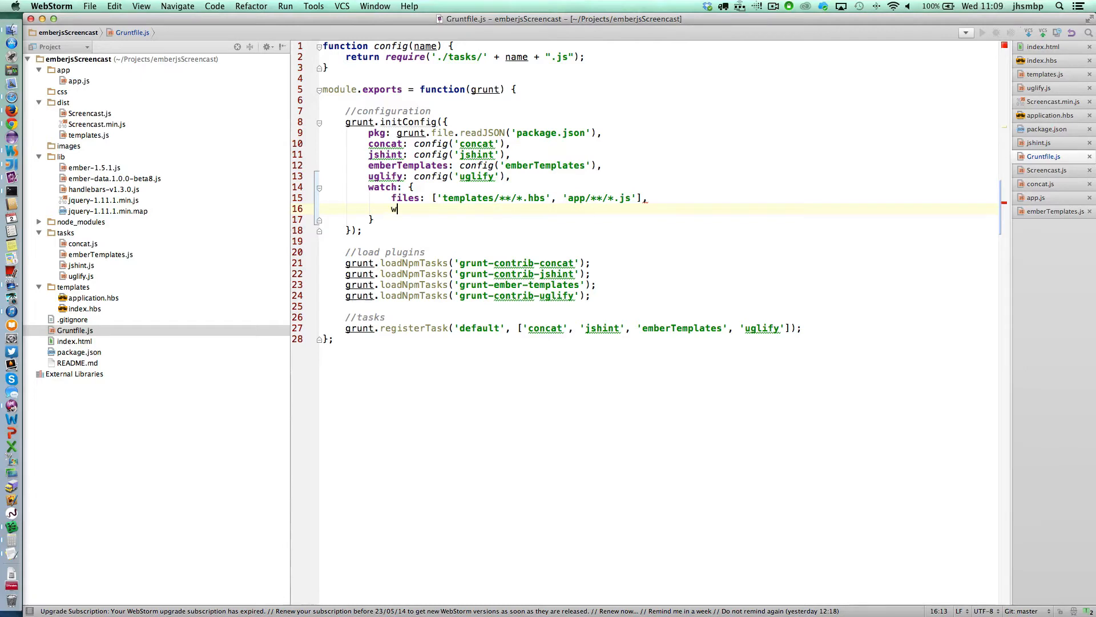
{"action": "key", "text": "backspace"}
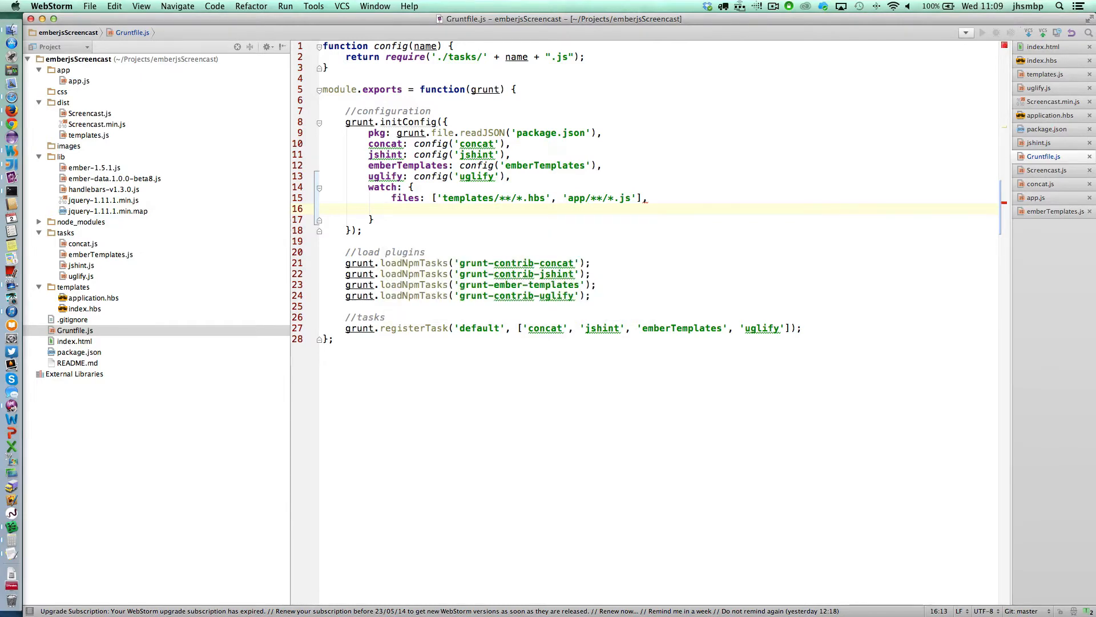
{"action": "type", "text": "tasks"}
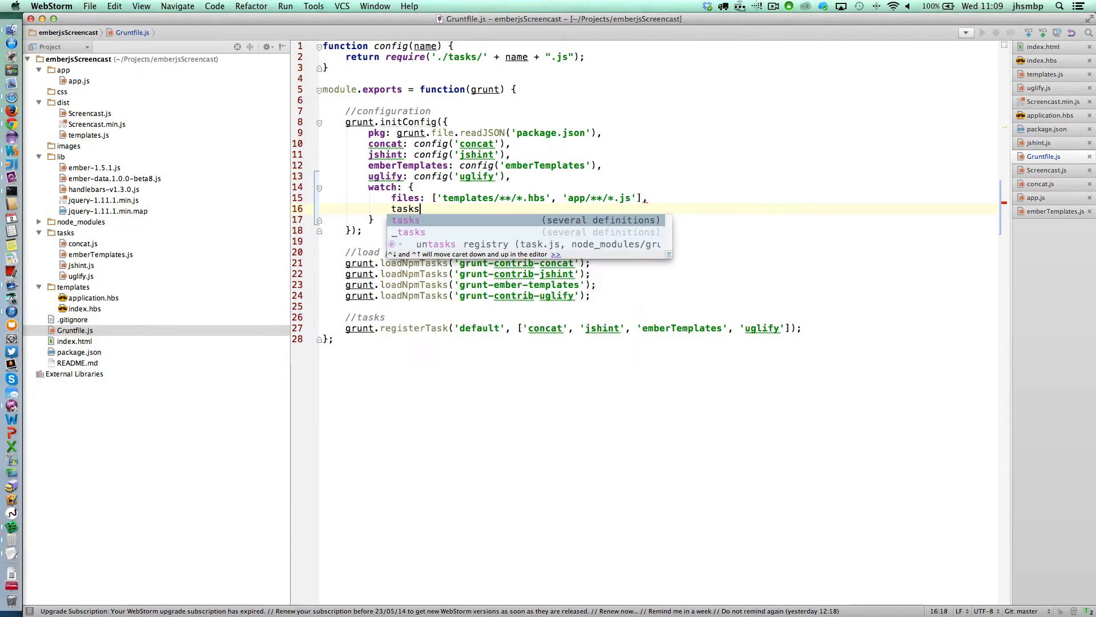
{"action": "type", "text": ":"}
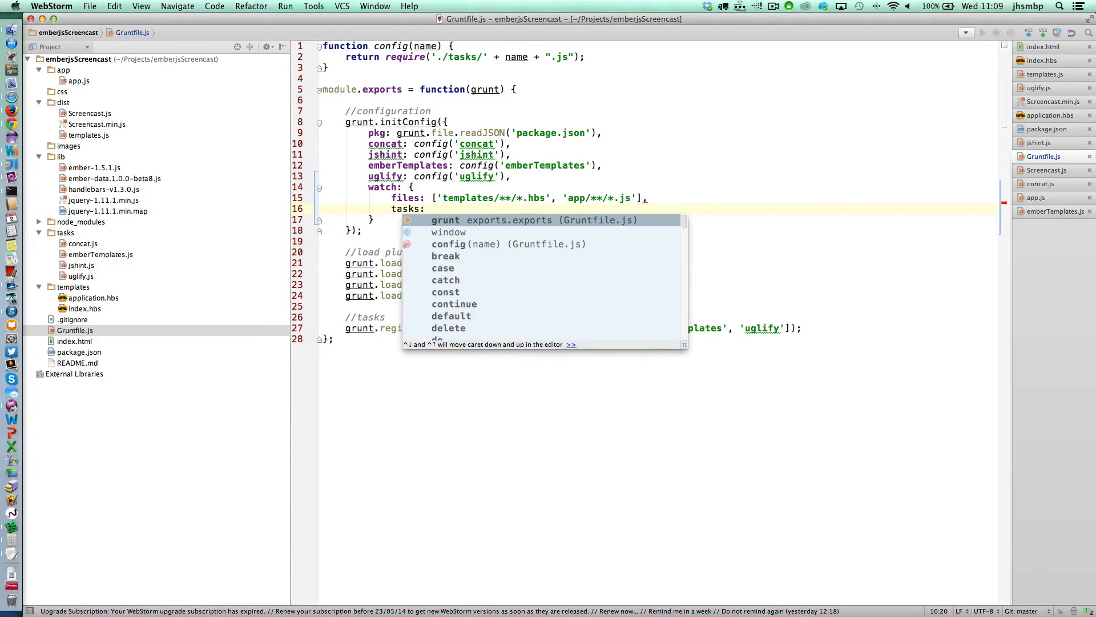
{"action": "type", "text": "["}
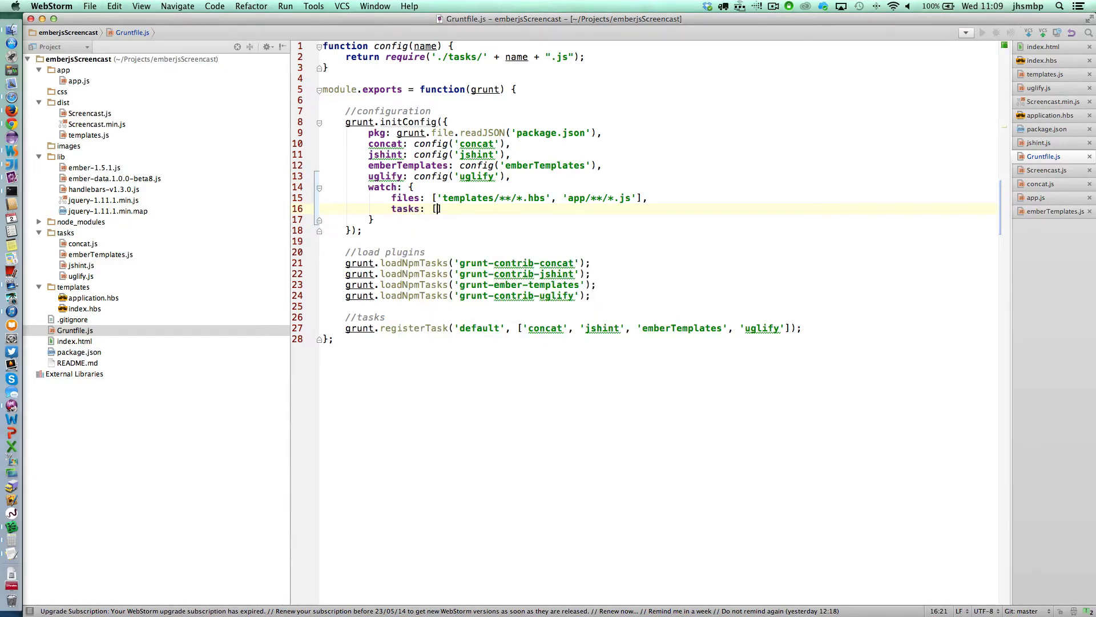
{"action": "type", "text": "'"}
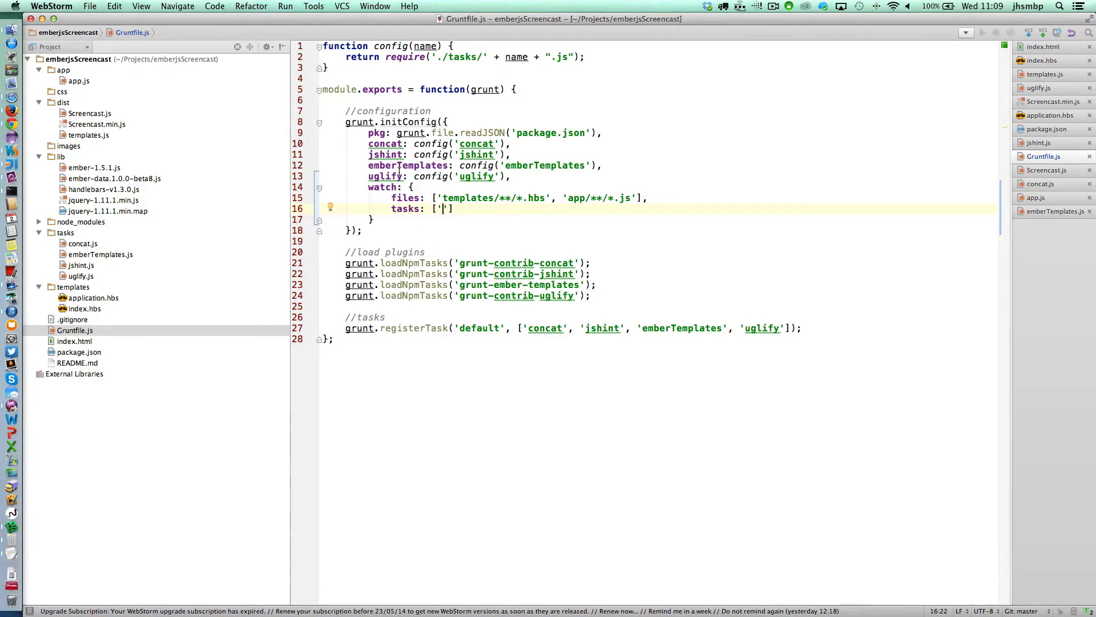
{"action": "type", "text": "emberTemplates"}
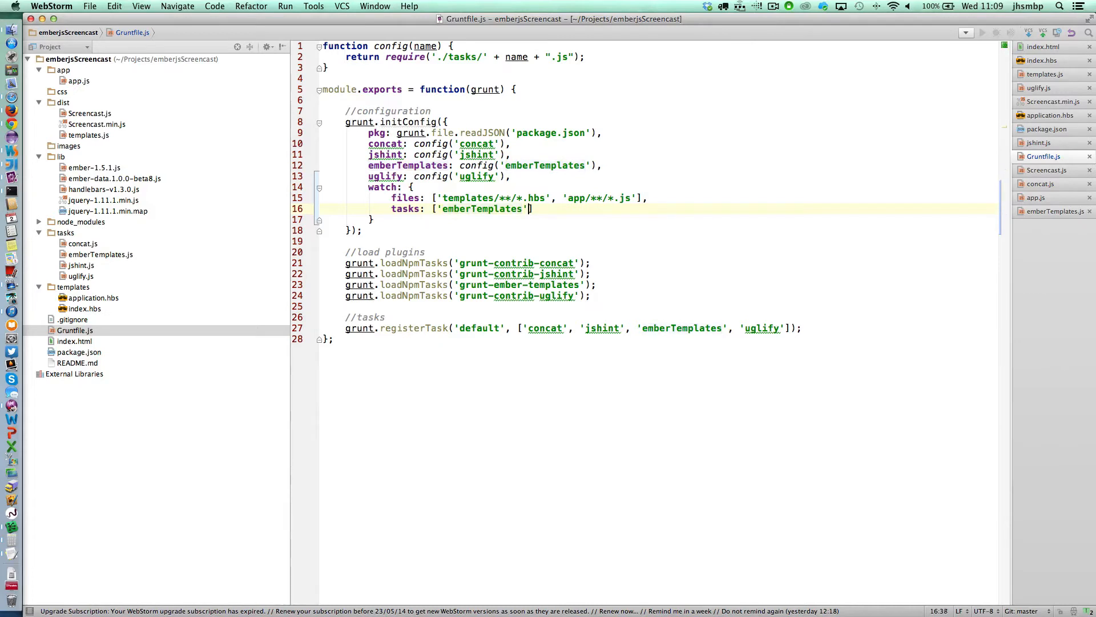
{"action": "type", "text": ", '"}
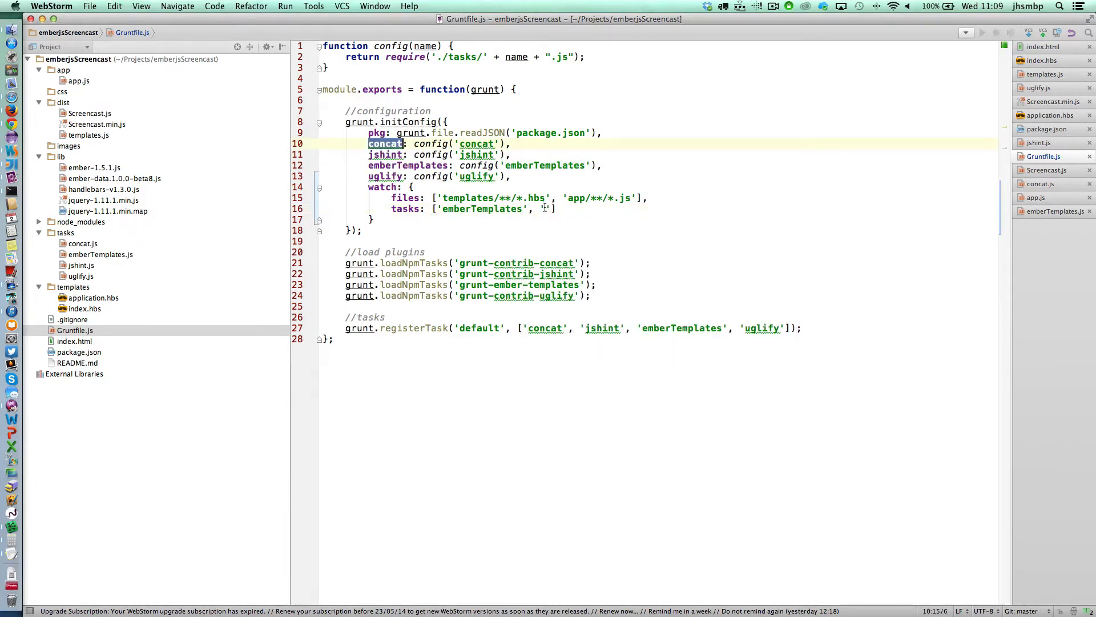
{"action": "type", "text": "'concat'"}
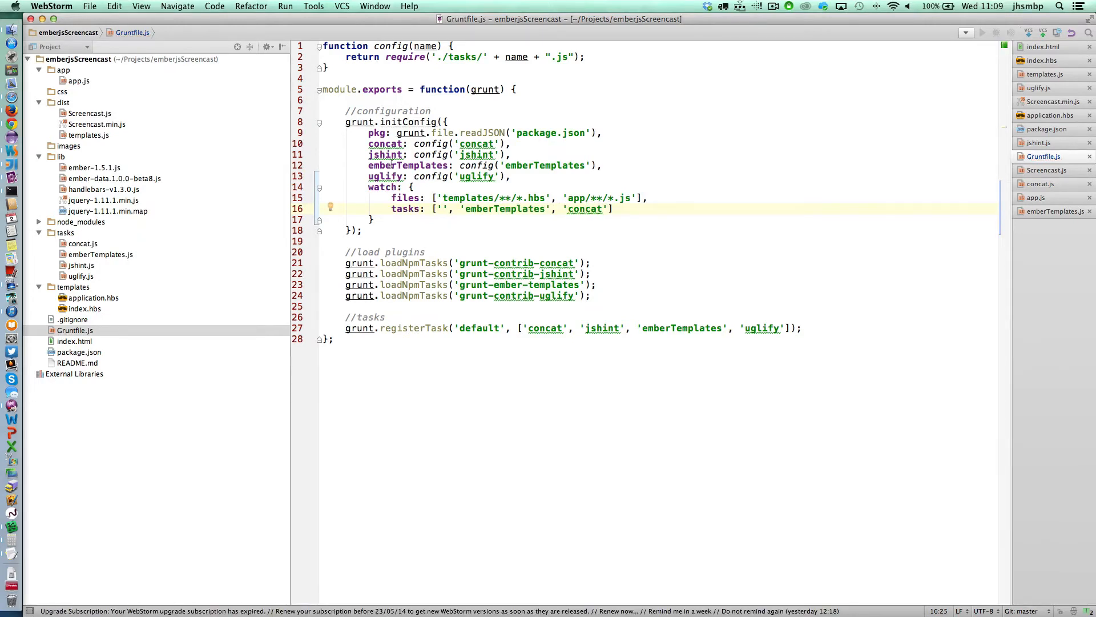
{"action": "type", "text": "jshint"}
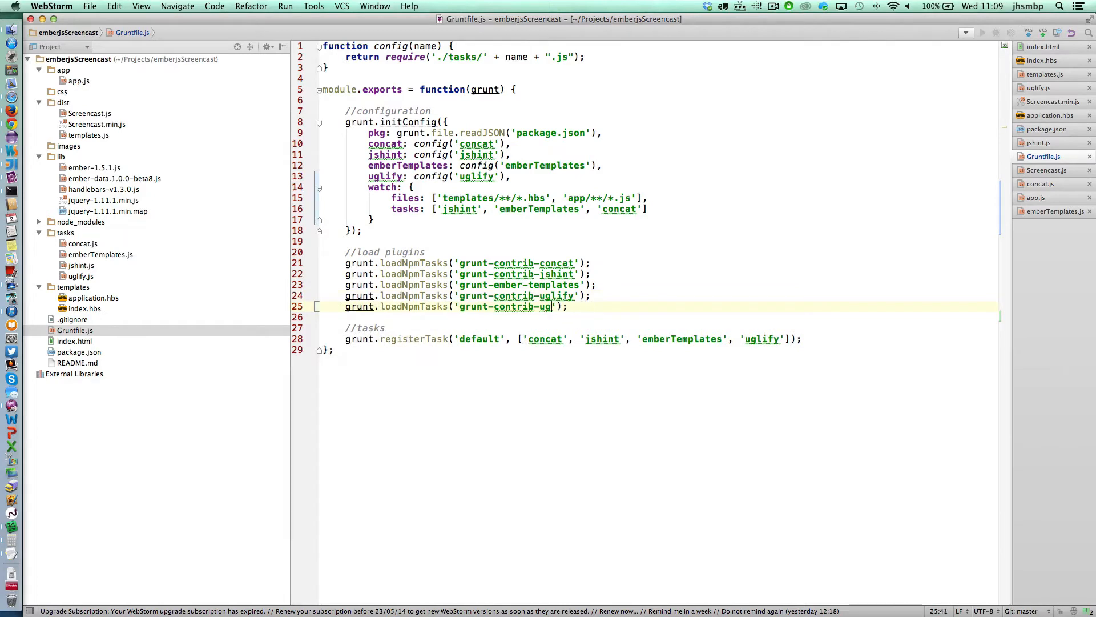
Step: Change the duplicated loadNpmTasks argument to 'grunt-contrib-watch'
{"action": "key", "text": "backspace"}
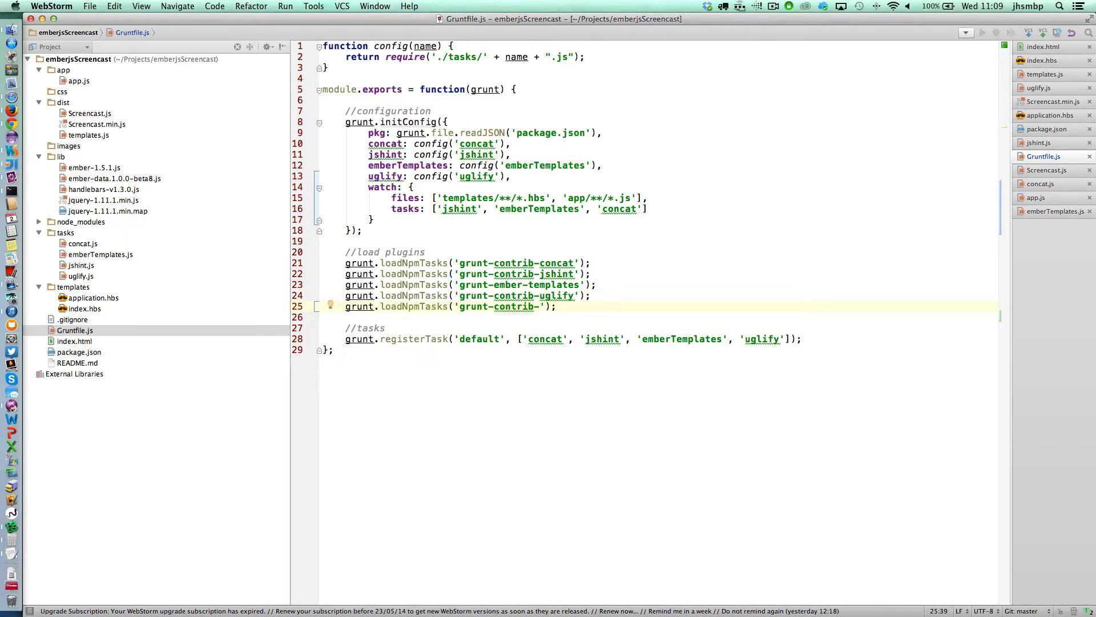
{"action": "type", "text": "watcgh"}
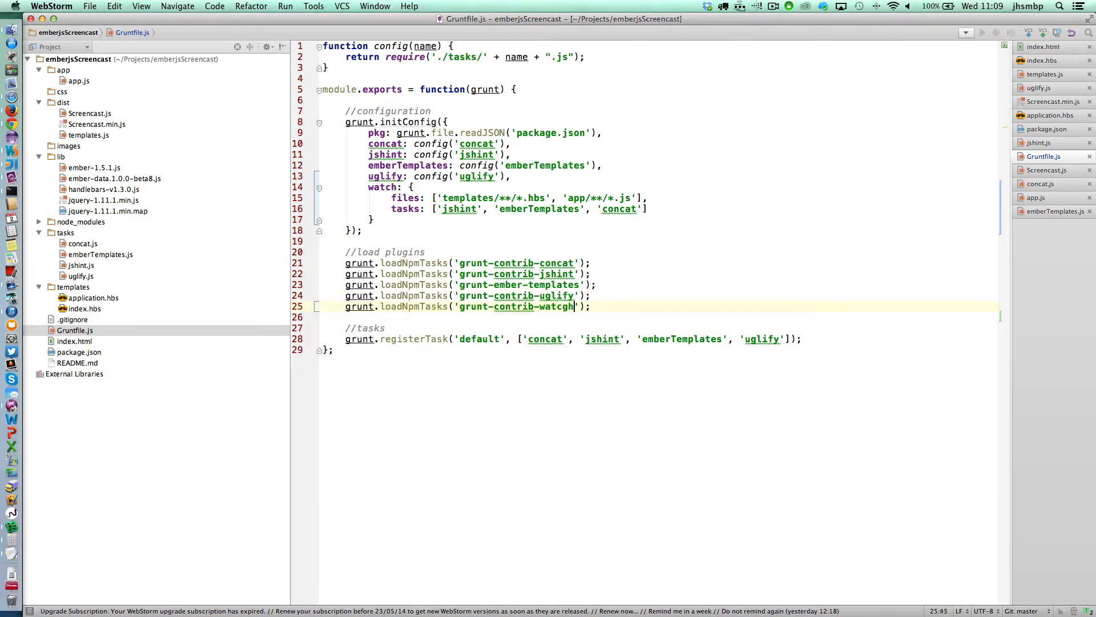
{"action": "key", "text": "backspace"}
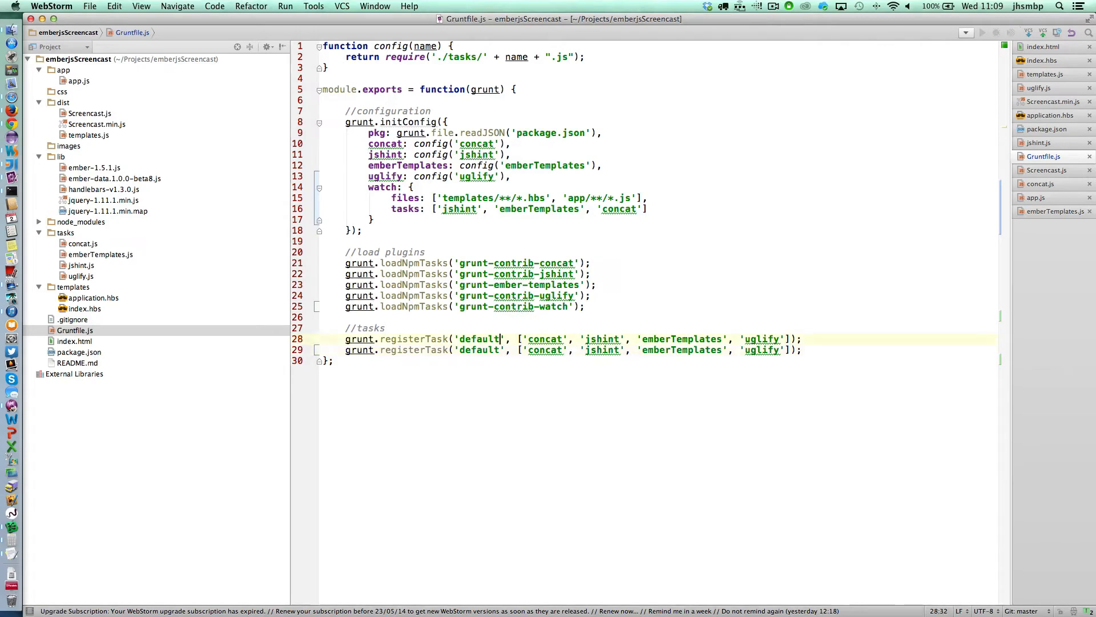
Step: Rename the build-steps task to 'dist' and make the default task run only 'watch'
{"action": "type", "text": "fis"}
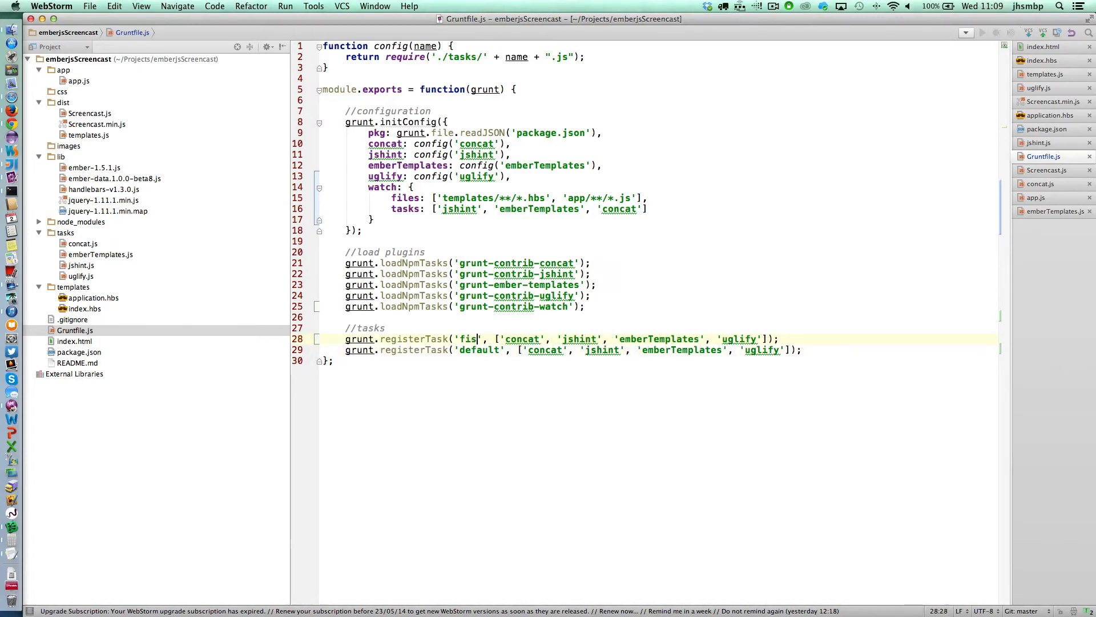
{"action": "type", "text": "dist"}
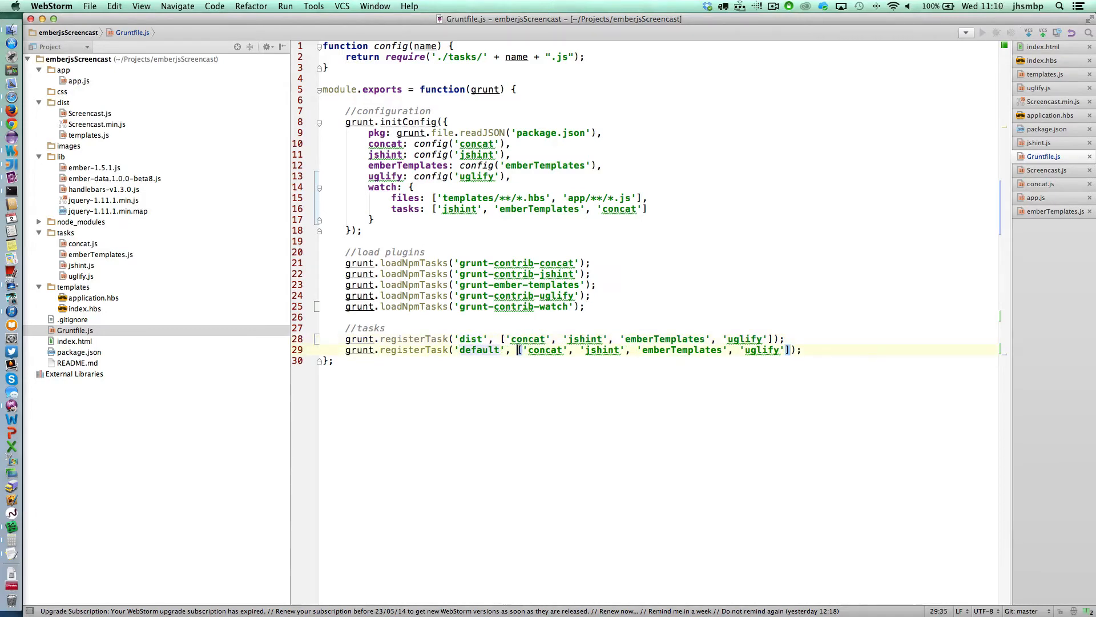
{"action": "left_click_drag", "start_coordinate": [519, 350], "coordinate": [780, 350]}
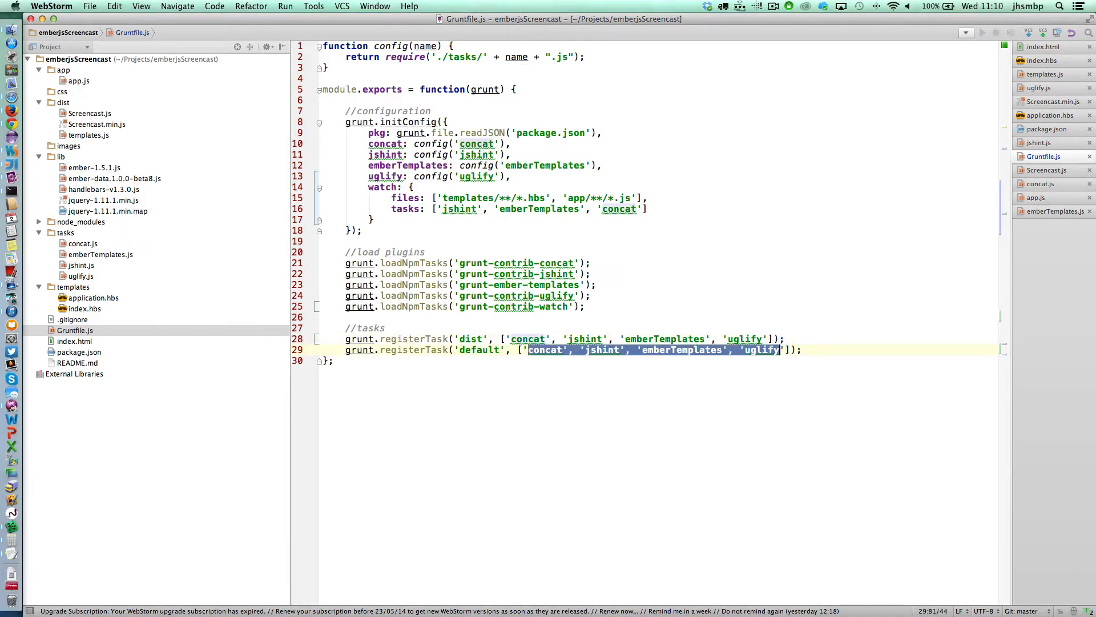
{"action": "type", "text": "watch"}
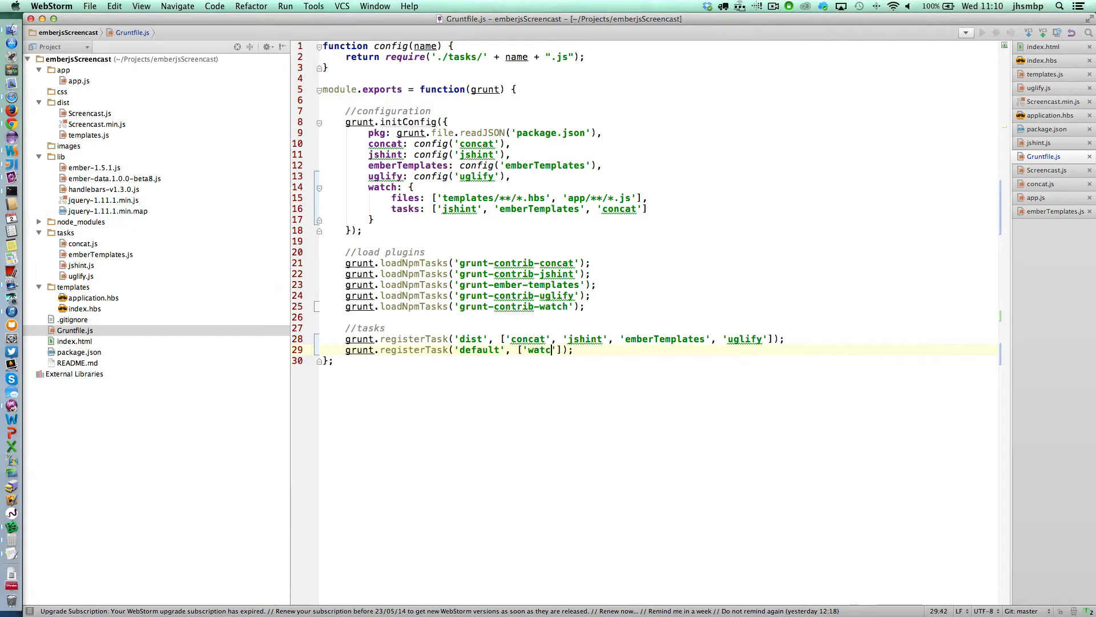
{"action": "type", "text": "h"}
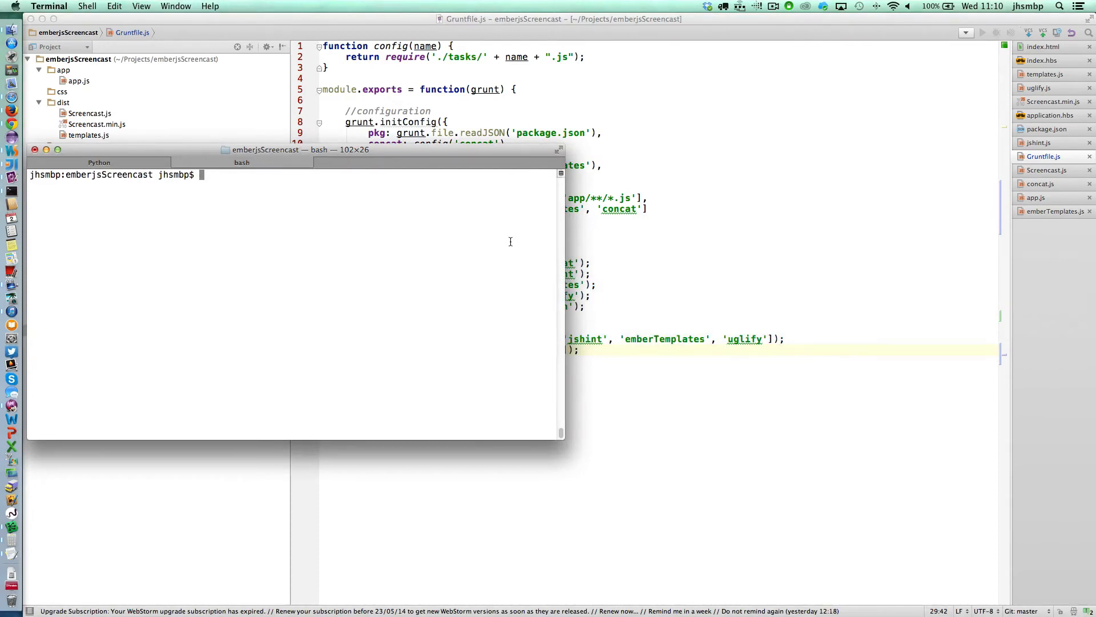
Step: Run grunt dist to build, then run grunt to start the watch task
{"action": "type", "text": "grunt"}
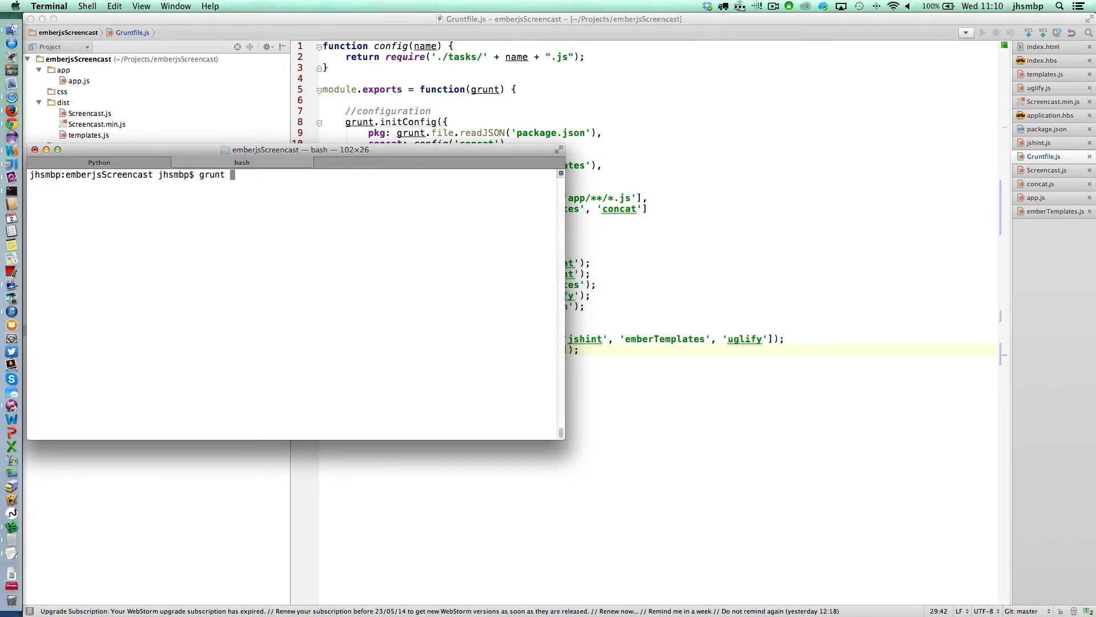
{"action": "type", "text": "dist"}
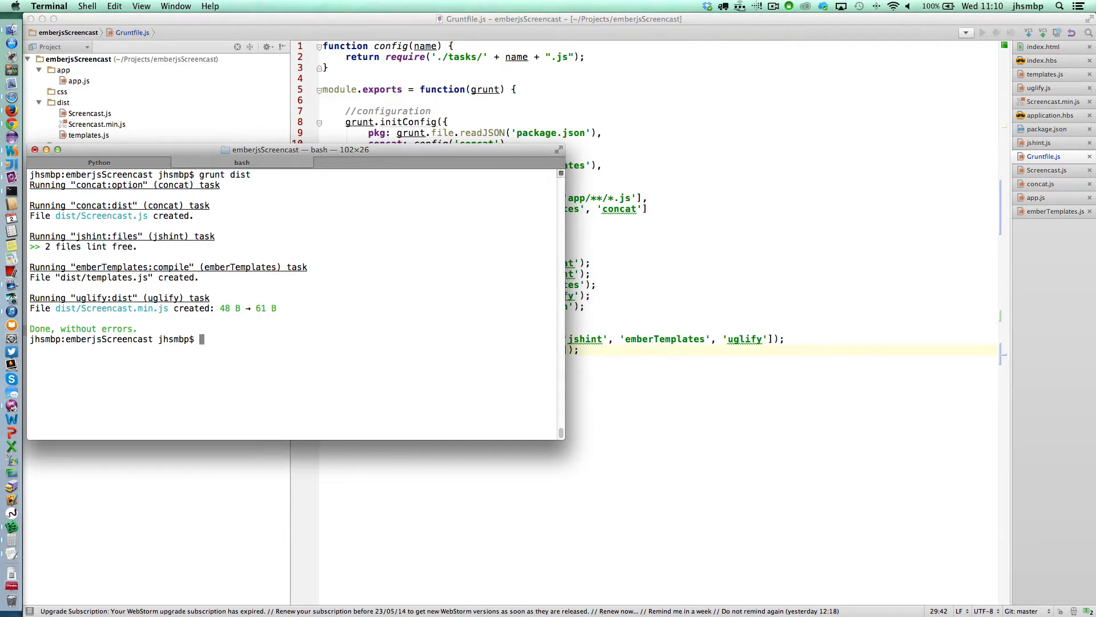
{"action": "type", "text": "grunt"}
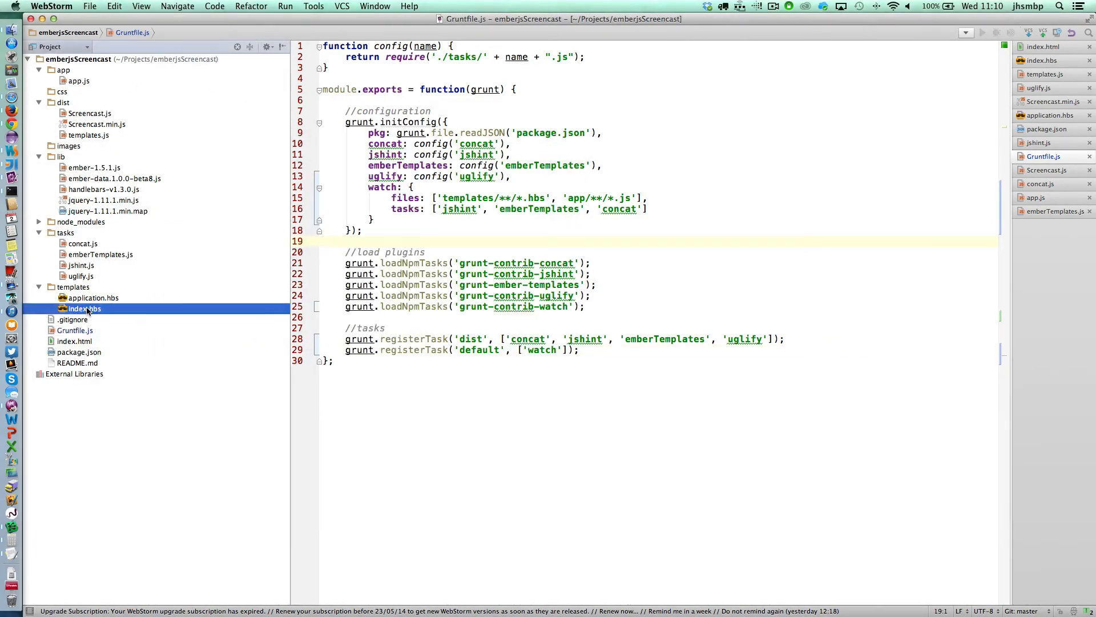
Step: Write 'Adding some content to my template...' inside the <p> tags of index.hbs
{"action": "double_click", "coordinate": [85, 308]}
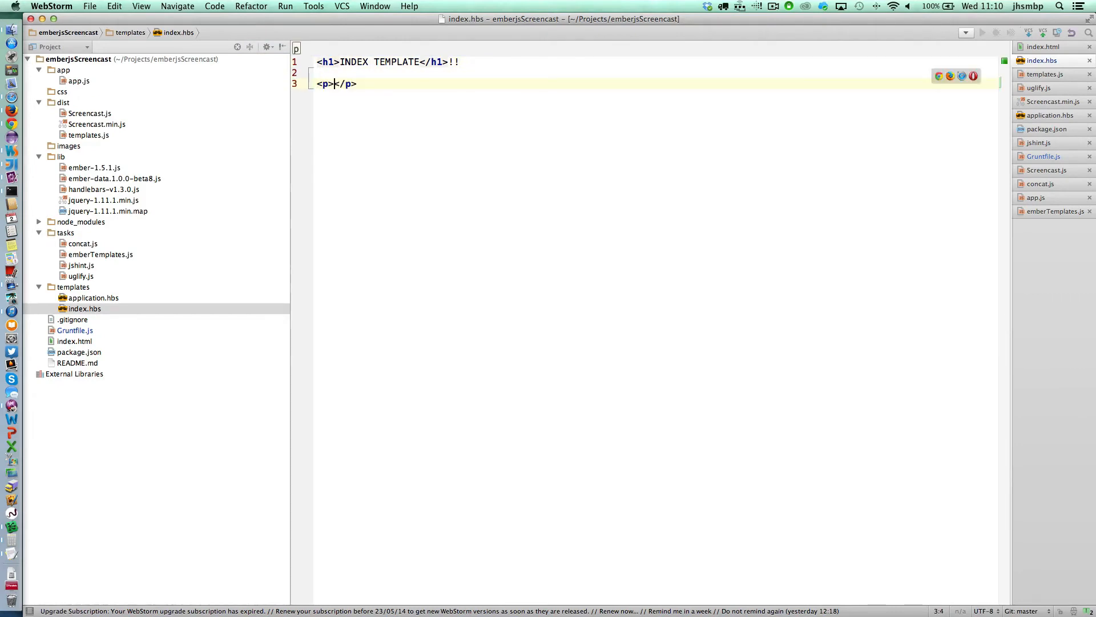
{"action": "type", "text": "Adding some"}
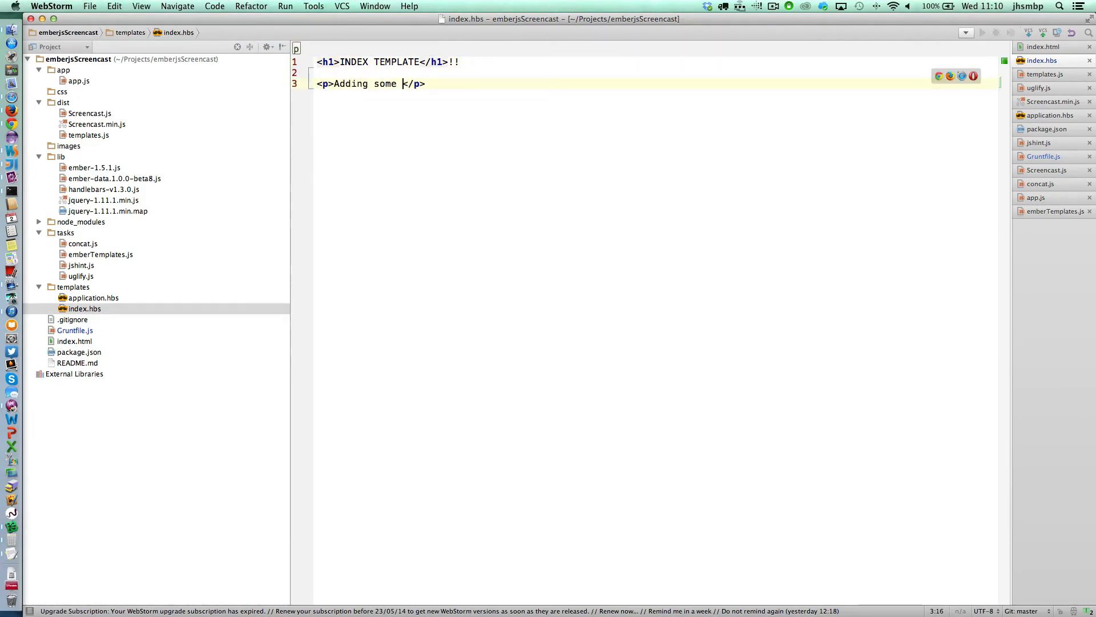
{"action": "type", "text": "content"}
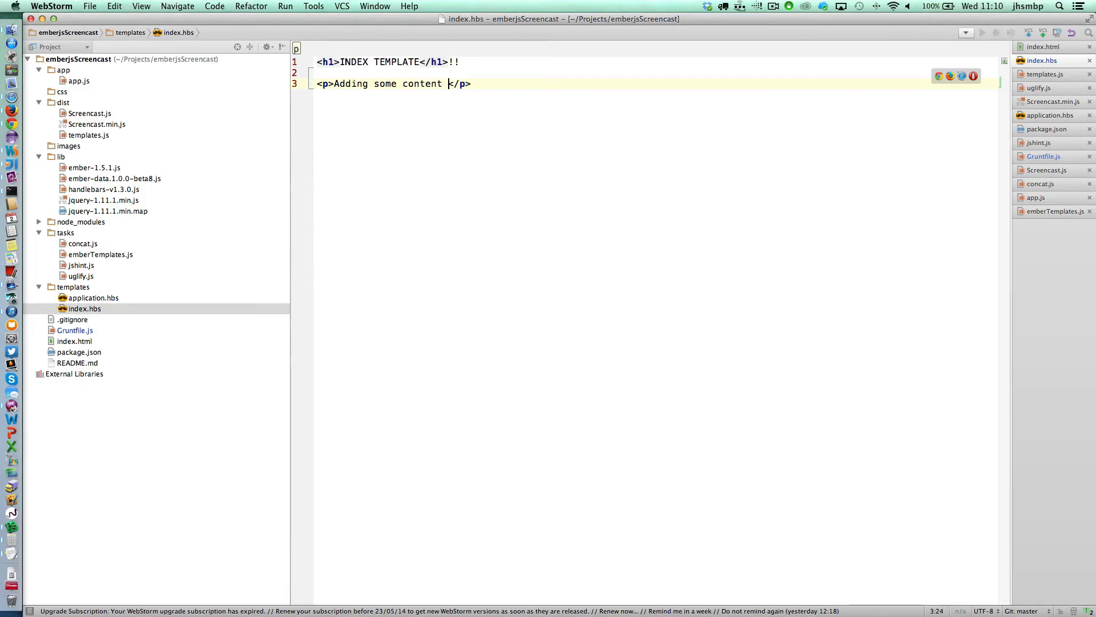
{"action": "type", "text": "to my template"}
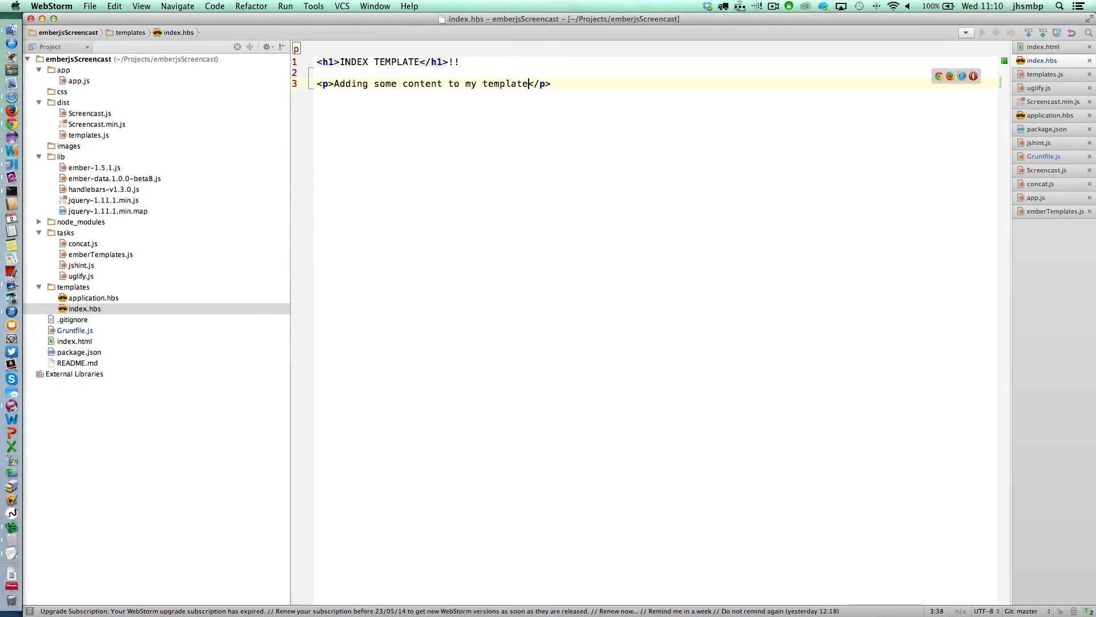
{"action": "type", "text": "..."}
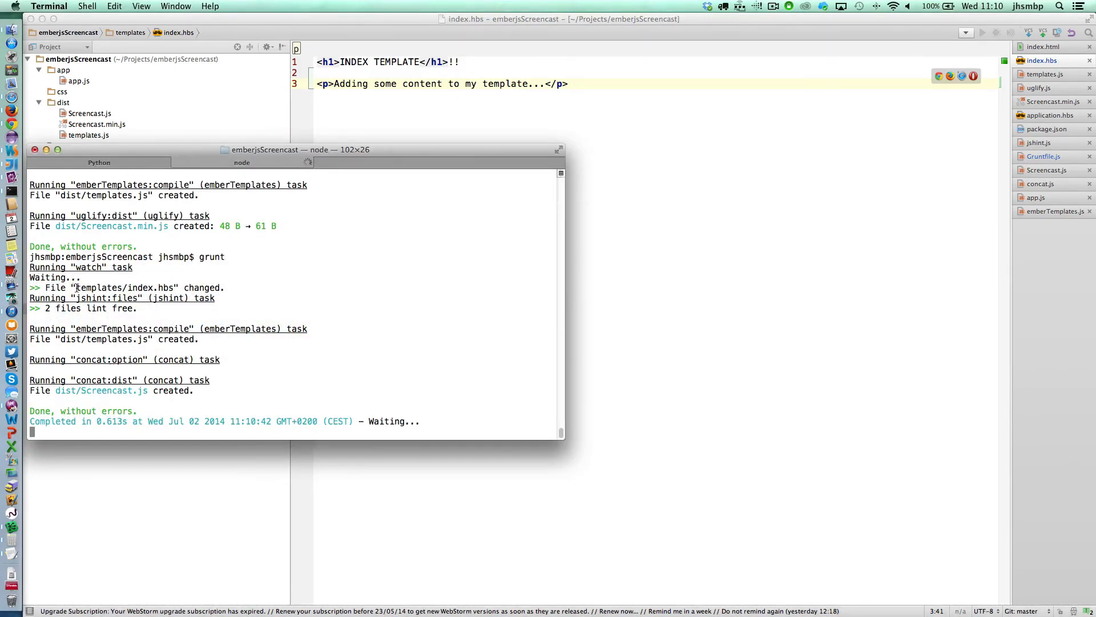
Step: Highlight the watch output showing the index.hbs change rerunning the tasks
{"action": "double_click", "coordinate": [124, 287]}
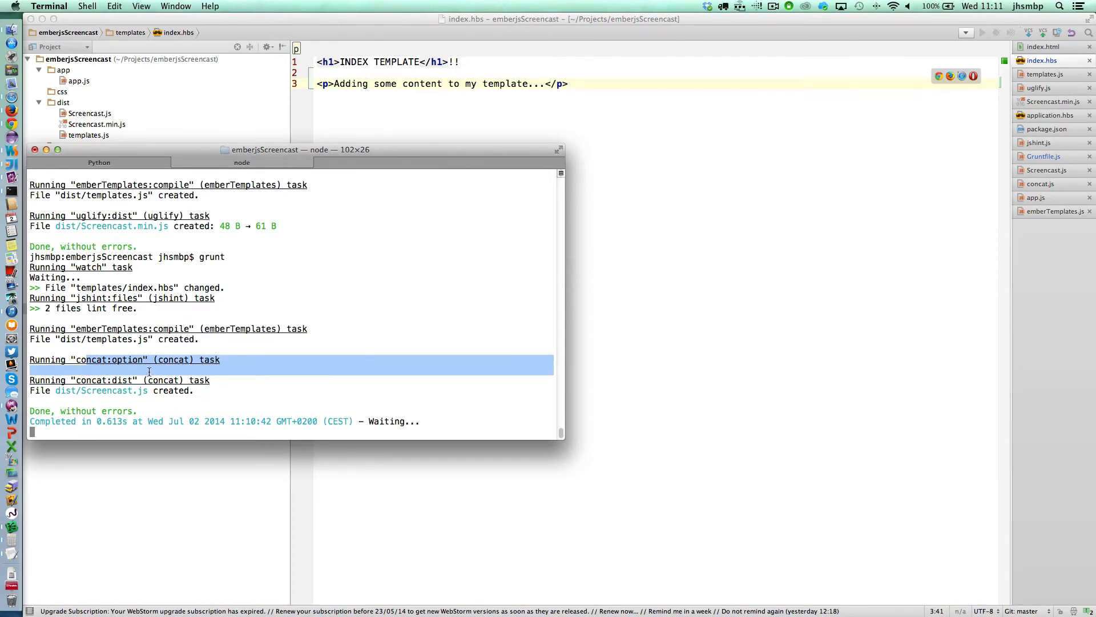
{"action": "mouse_move", "coordinate": [74, 398]}
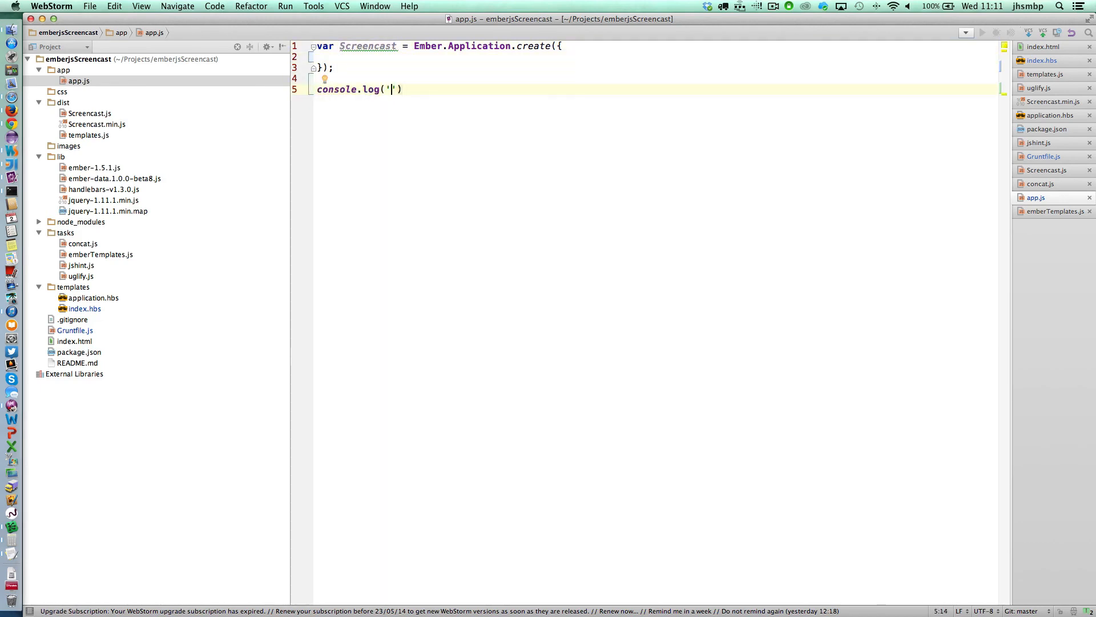
Step: Add console.log('VERIFYING WATCH PLUGIN...') on line 5 of app.js
{"action": "type", "text": "VERIGY"}
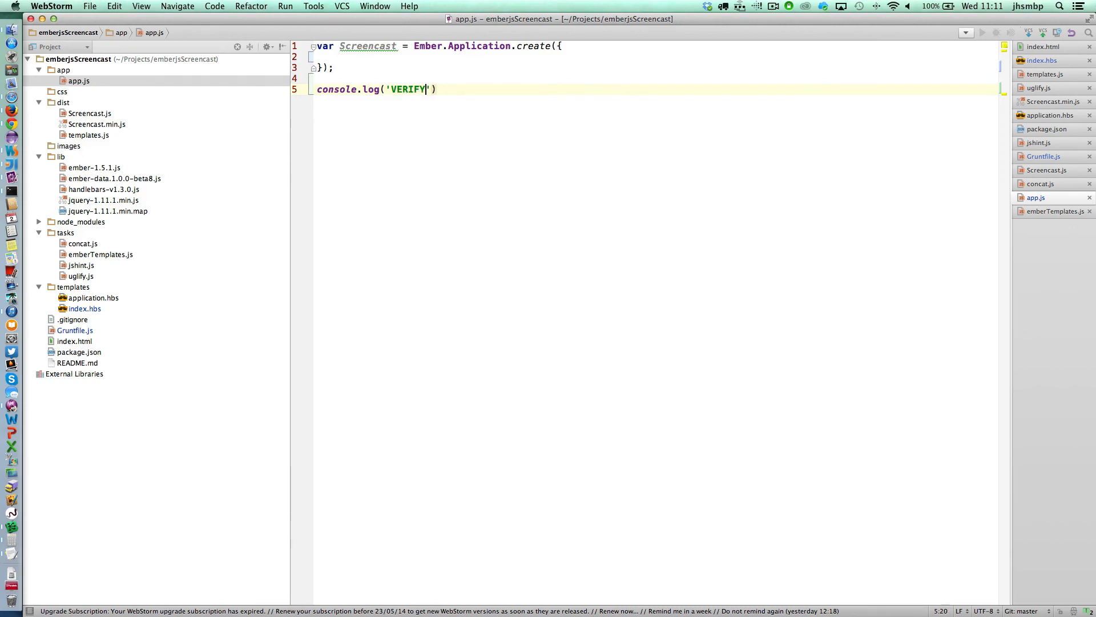
{"action": "type", "text": "ING"}
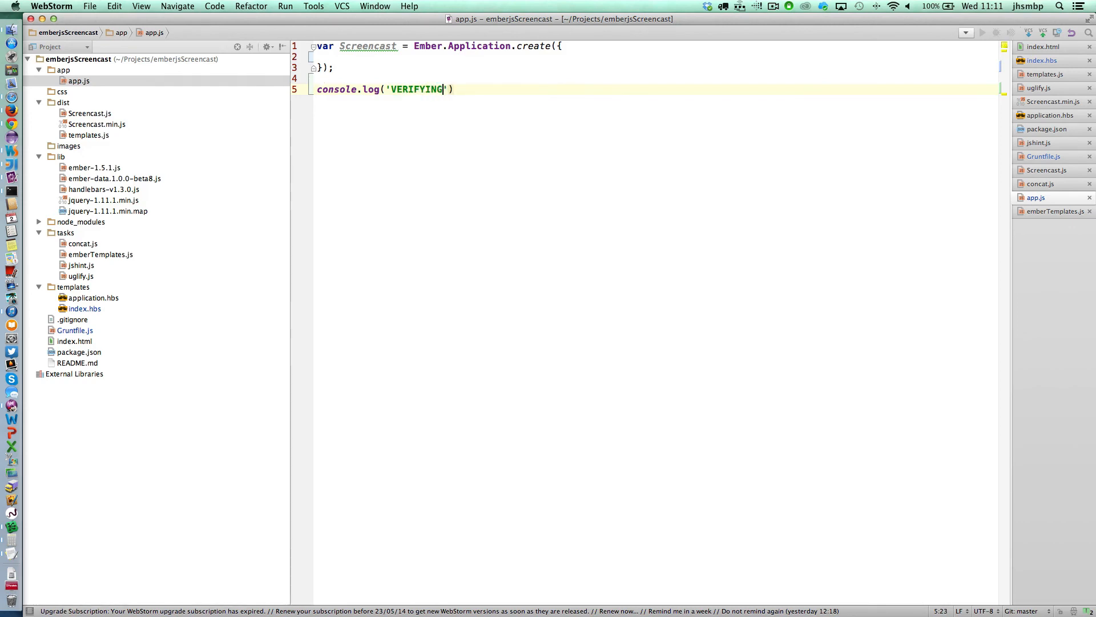
{"action": "type", "text": "\" \""}
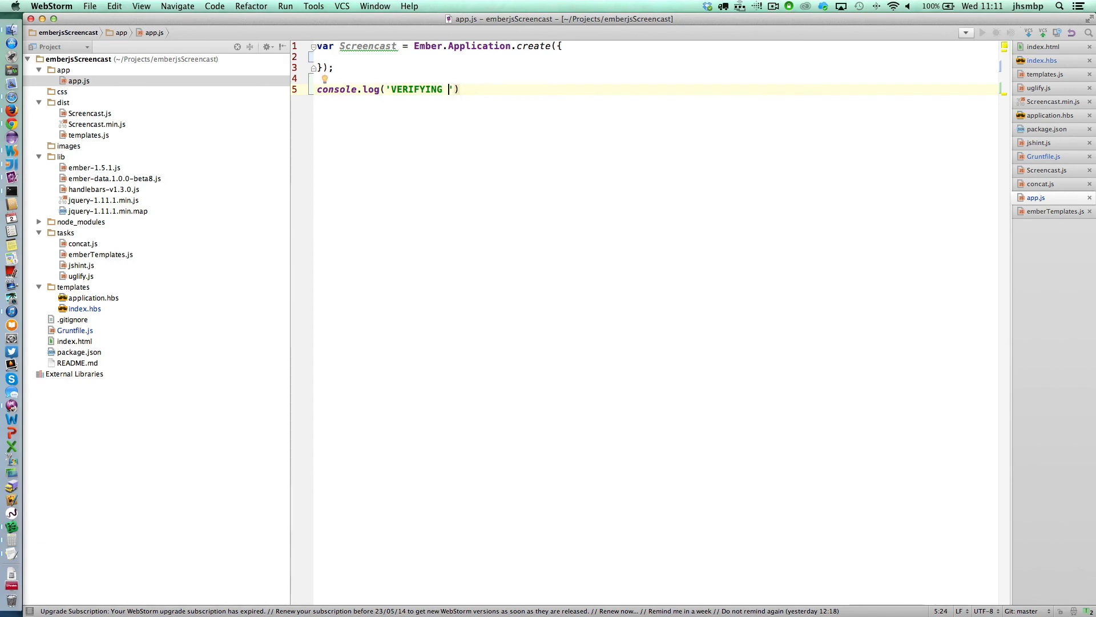
{"action": "type", "text": "WATCH PLUGIN"}
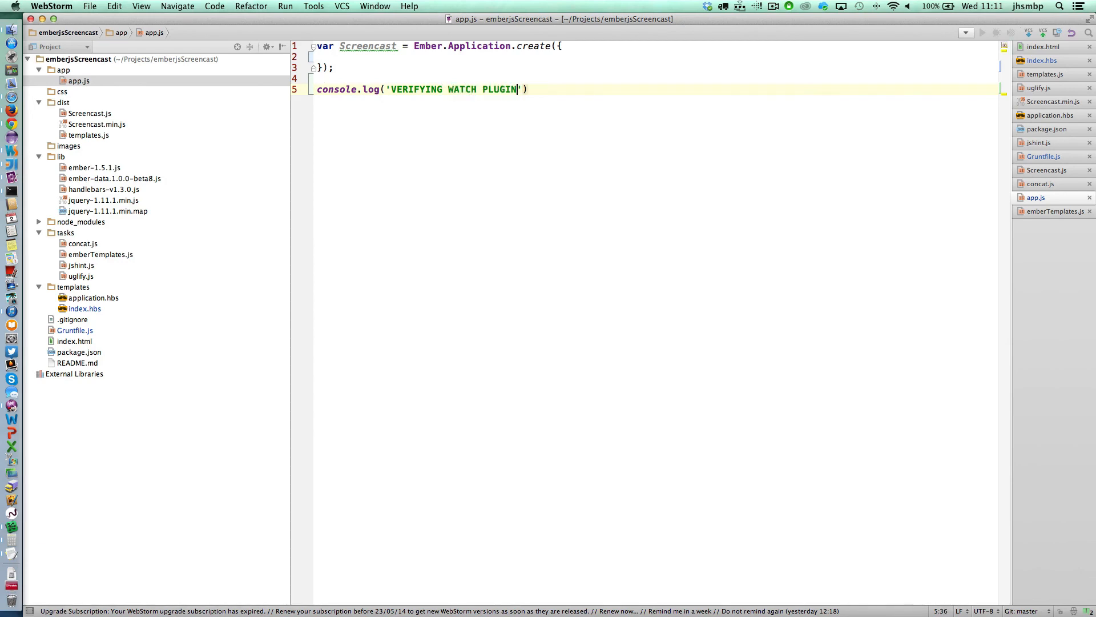
{"action": "type", "text": "..."}
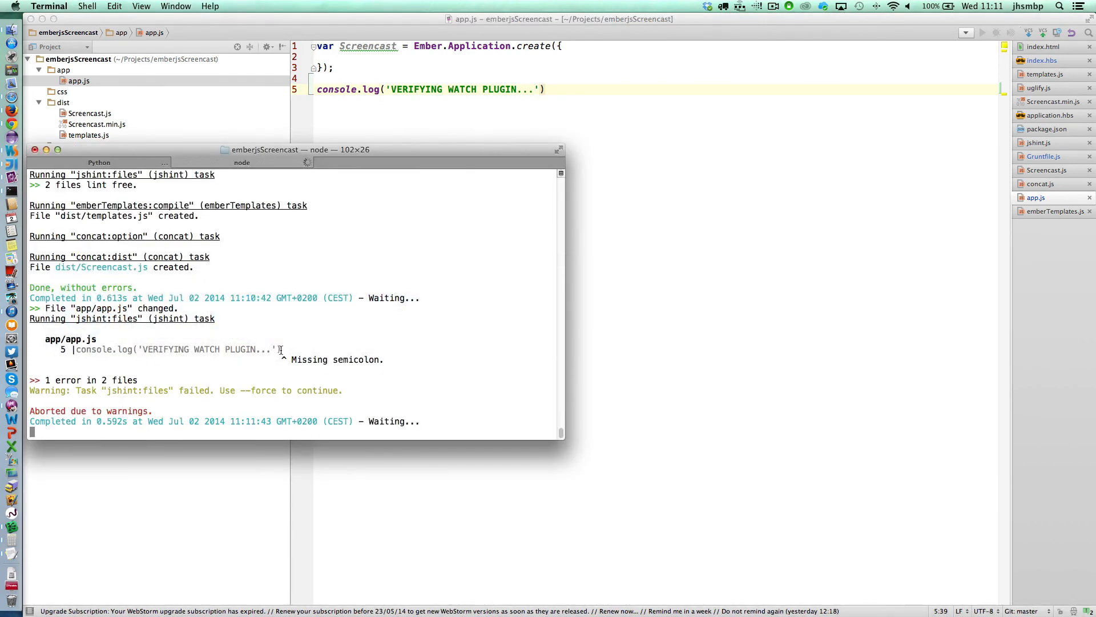
Step: Highlight the jshint missing-semicolon warning for app/app.js line 5
{"action": "double_click", "coordinate": [105, 318]}
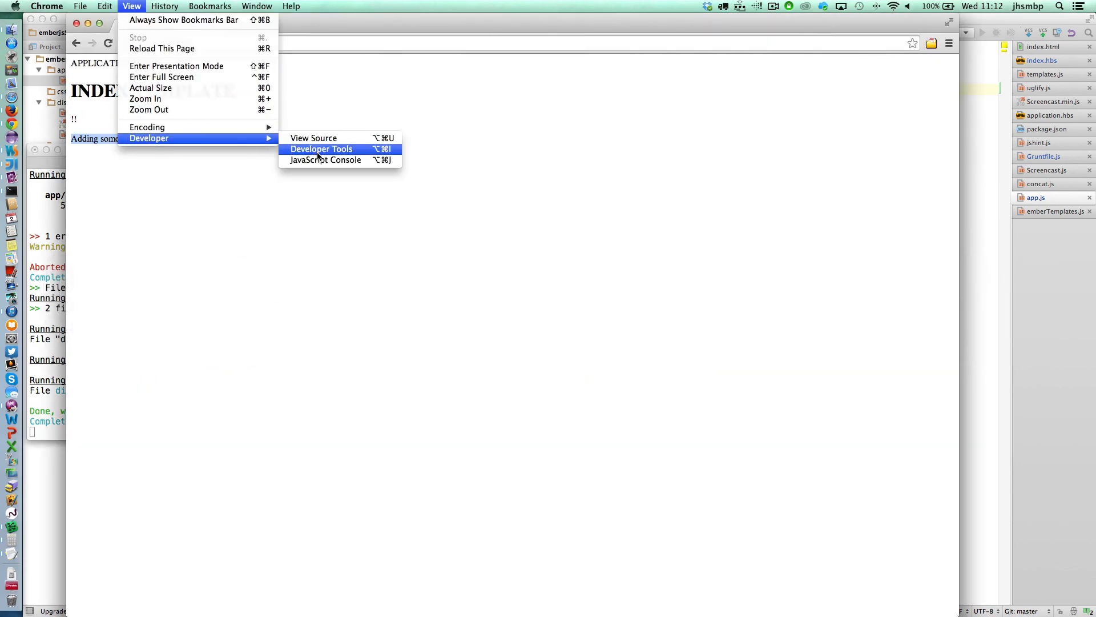
Step: Show Chrome's developer tools Console listing Ember, Ember Data, Handlebars and jQuery versions
{"action": "left_click", "coordinate": [321, 149]}
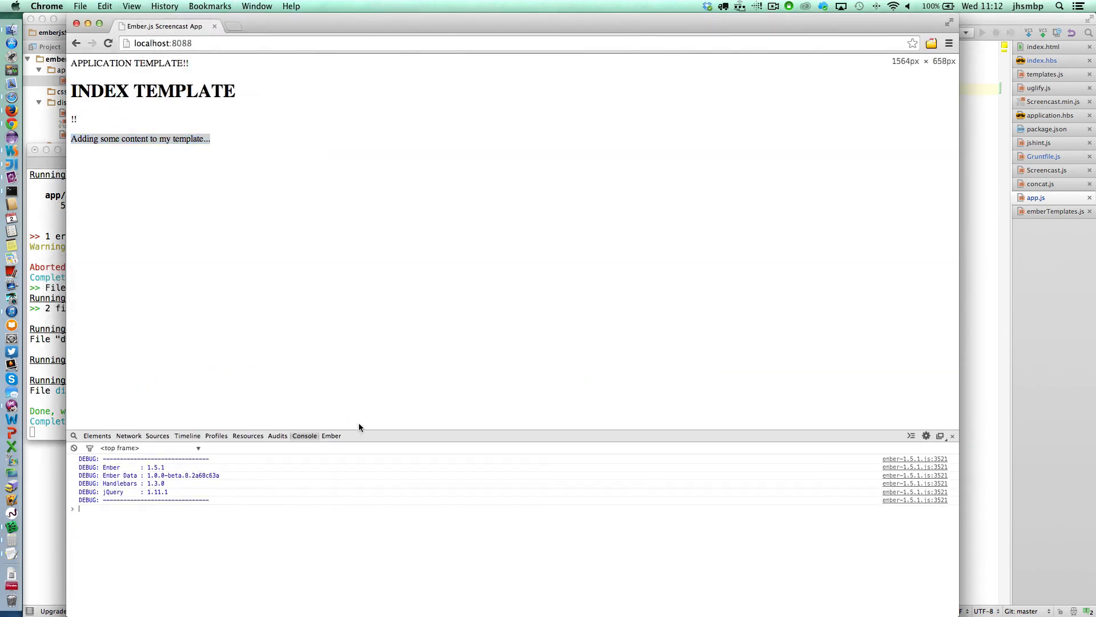